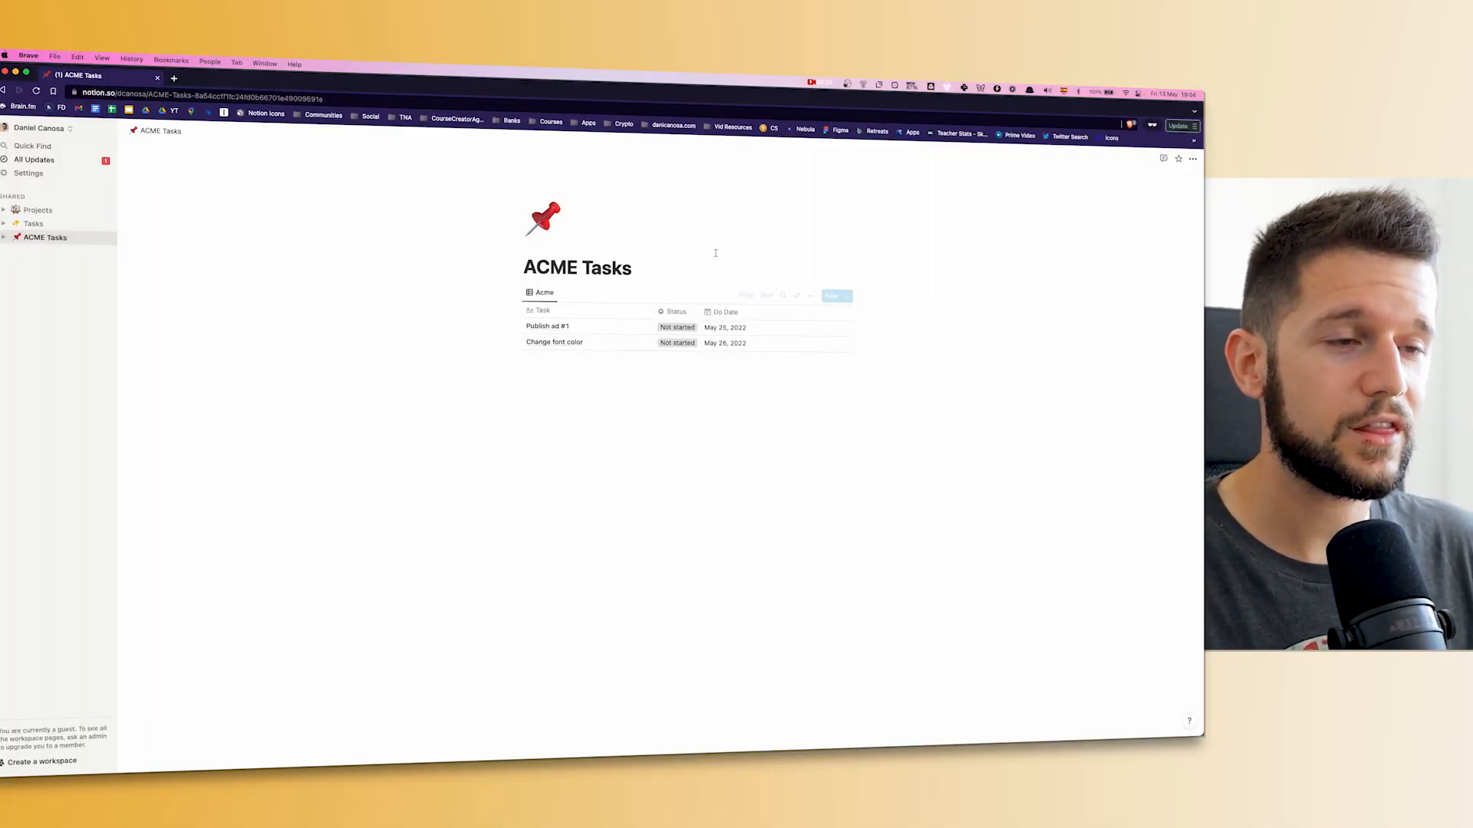
Show the Backend page where Tasks lists 'Publish ad #1' and 'Change font color' for ACME Project
left_click(34, 224)
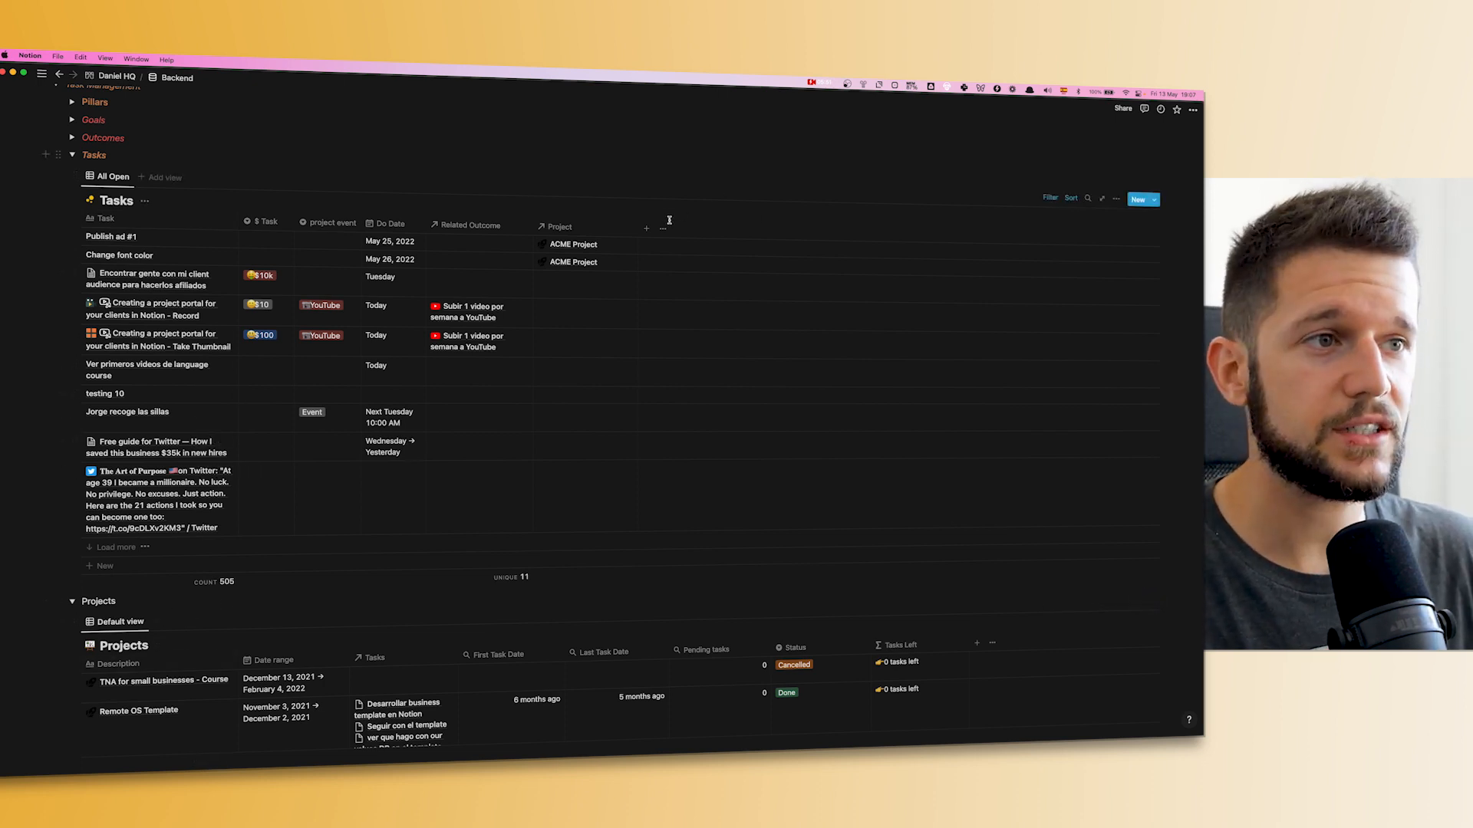
left_click(646, 228)
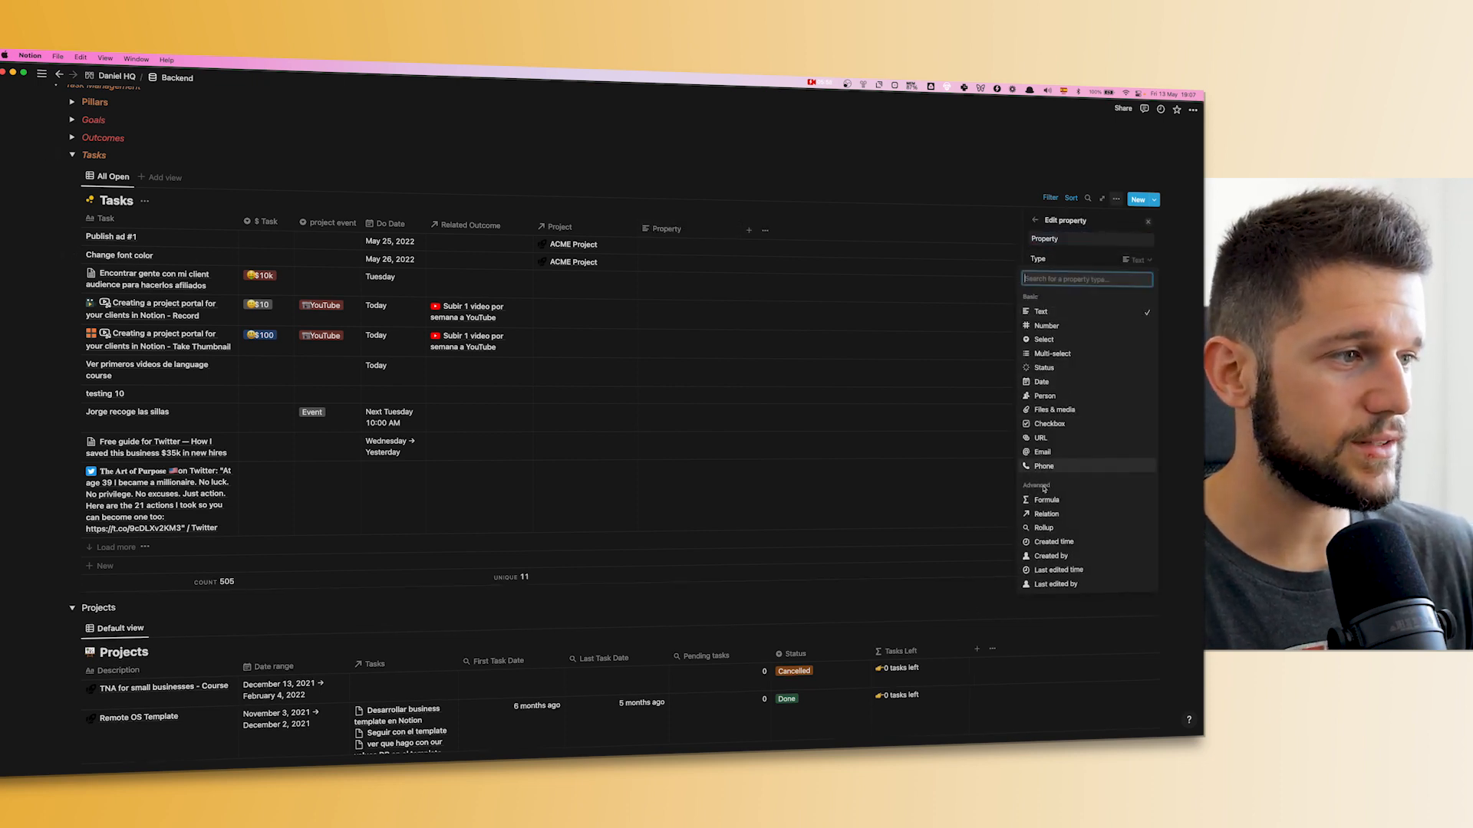
left_click(1046, 513)
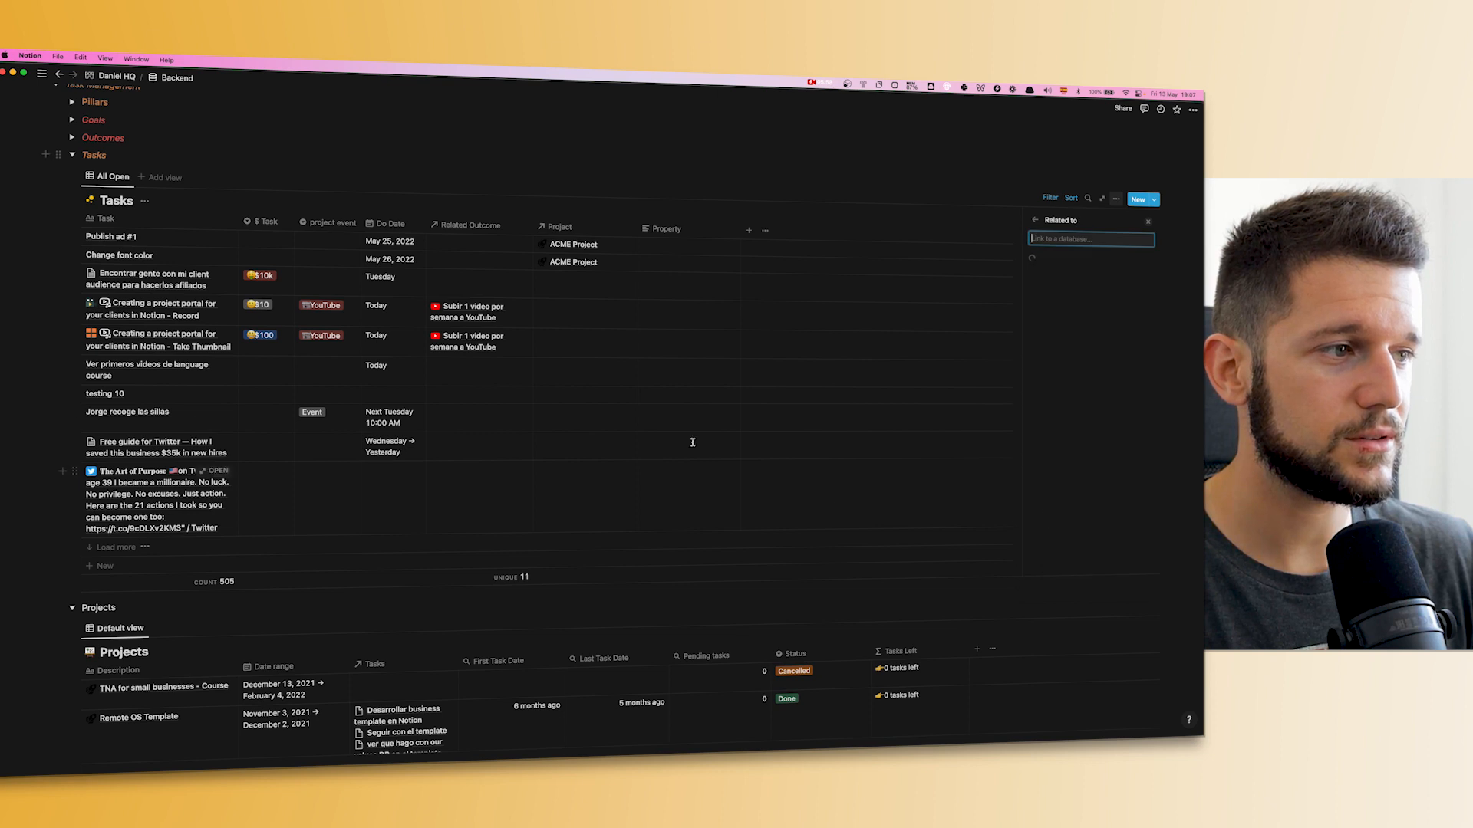
left_click(1089, 239)
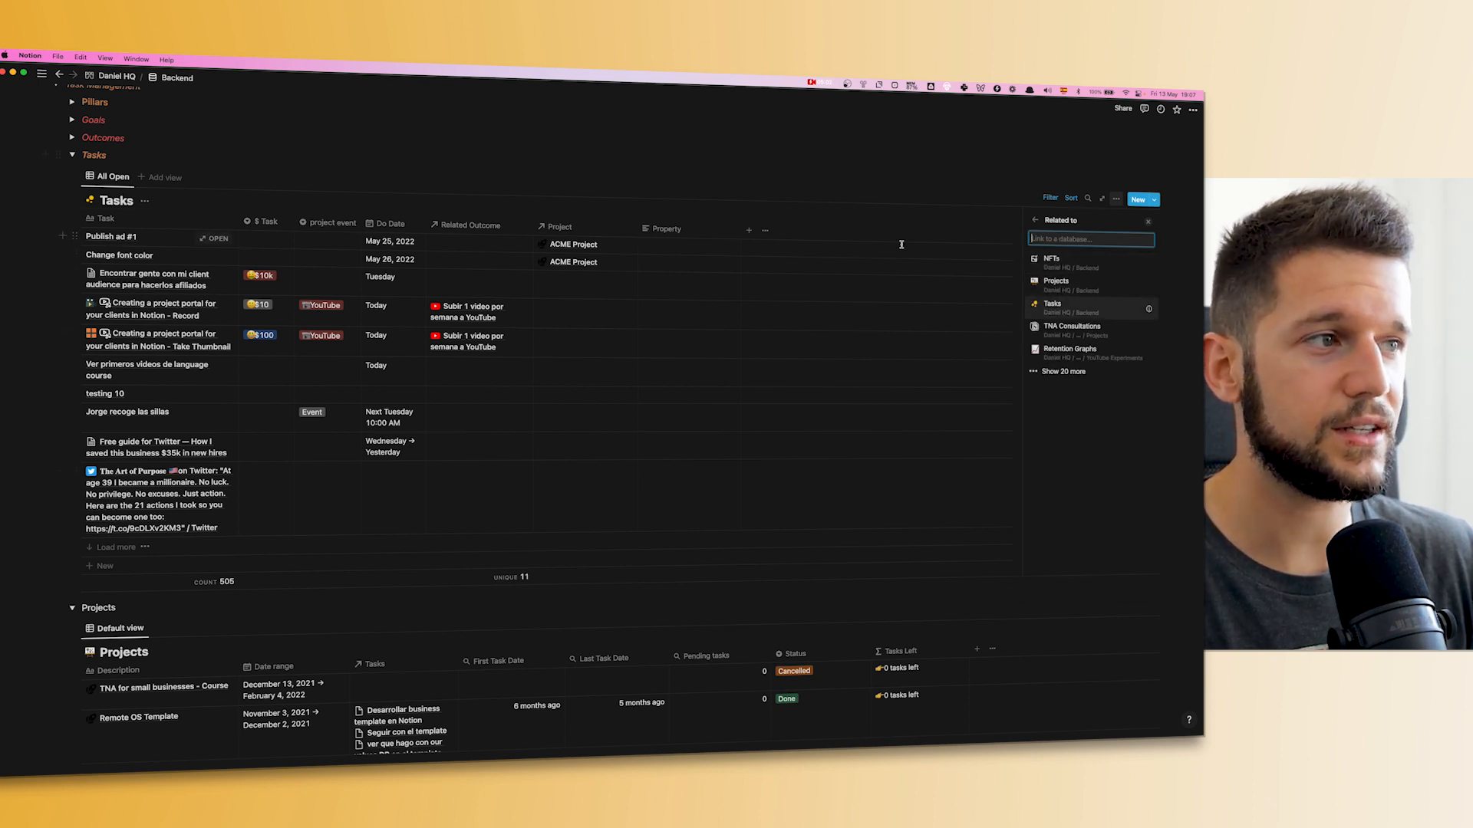
left_click(1056, 281)
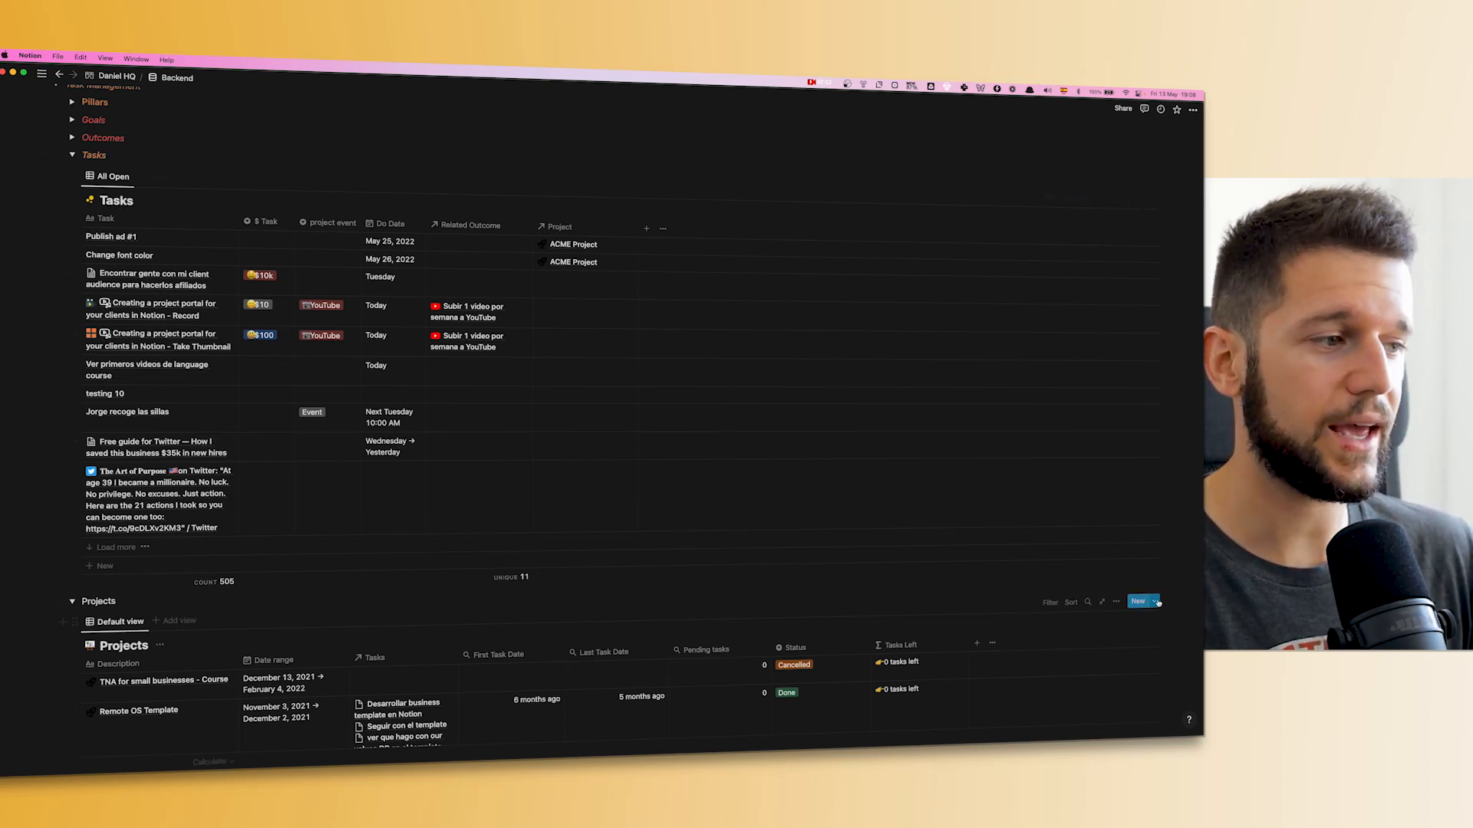
Edit the Projects database's Task status template and start a slash command for a linked view
left_click(1136, 601)
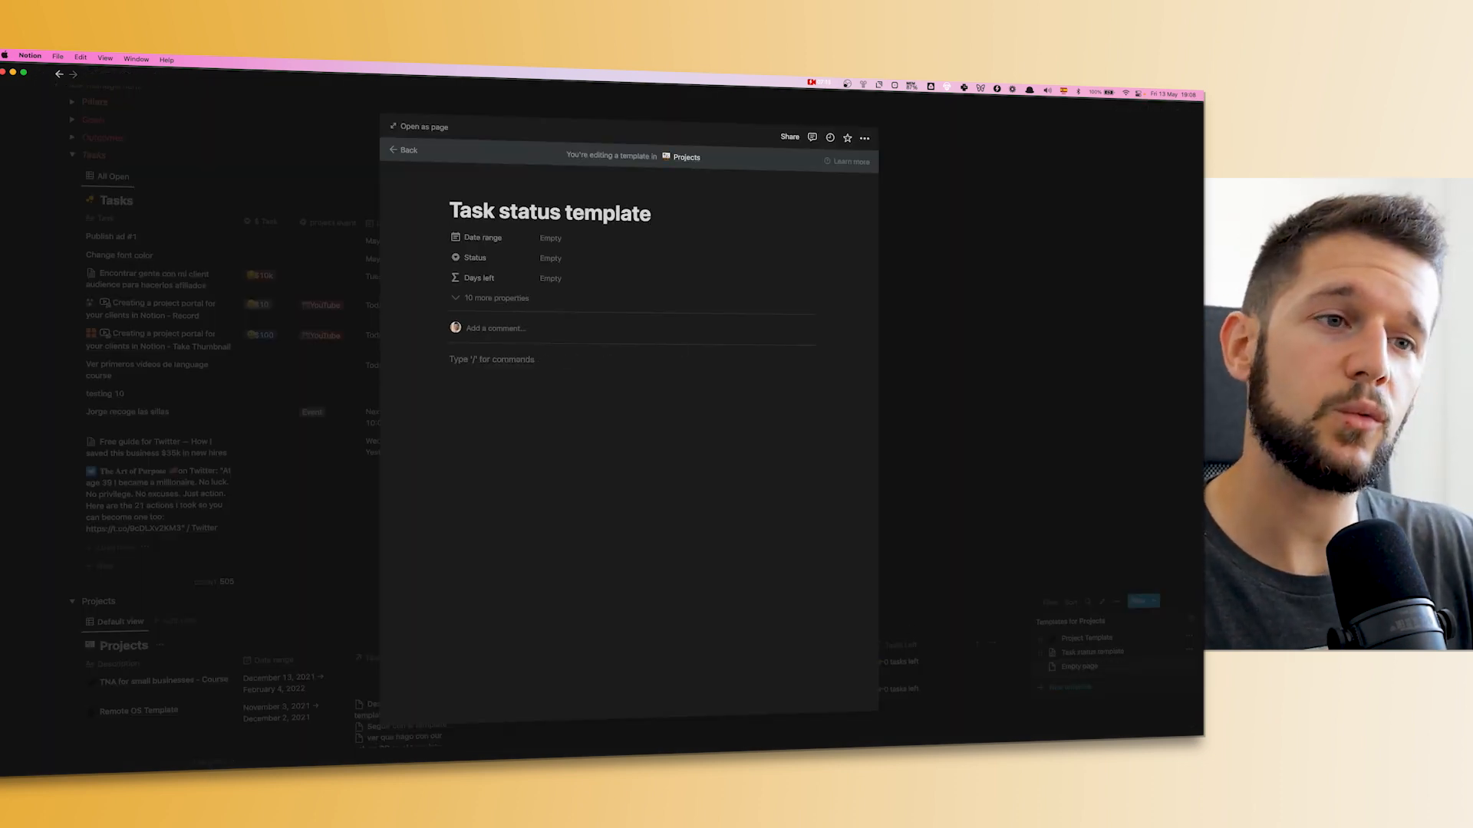
type("/")
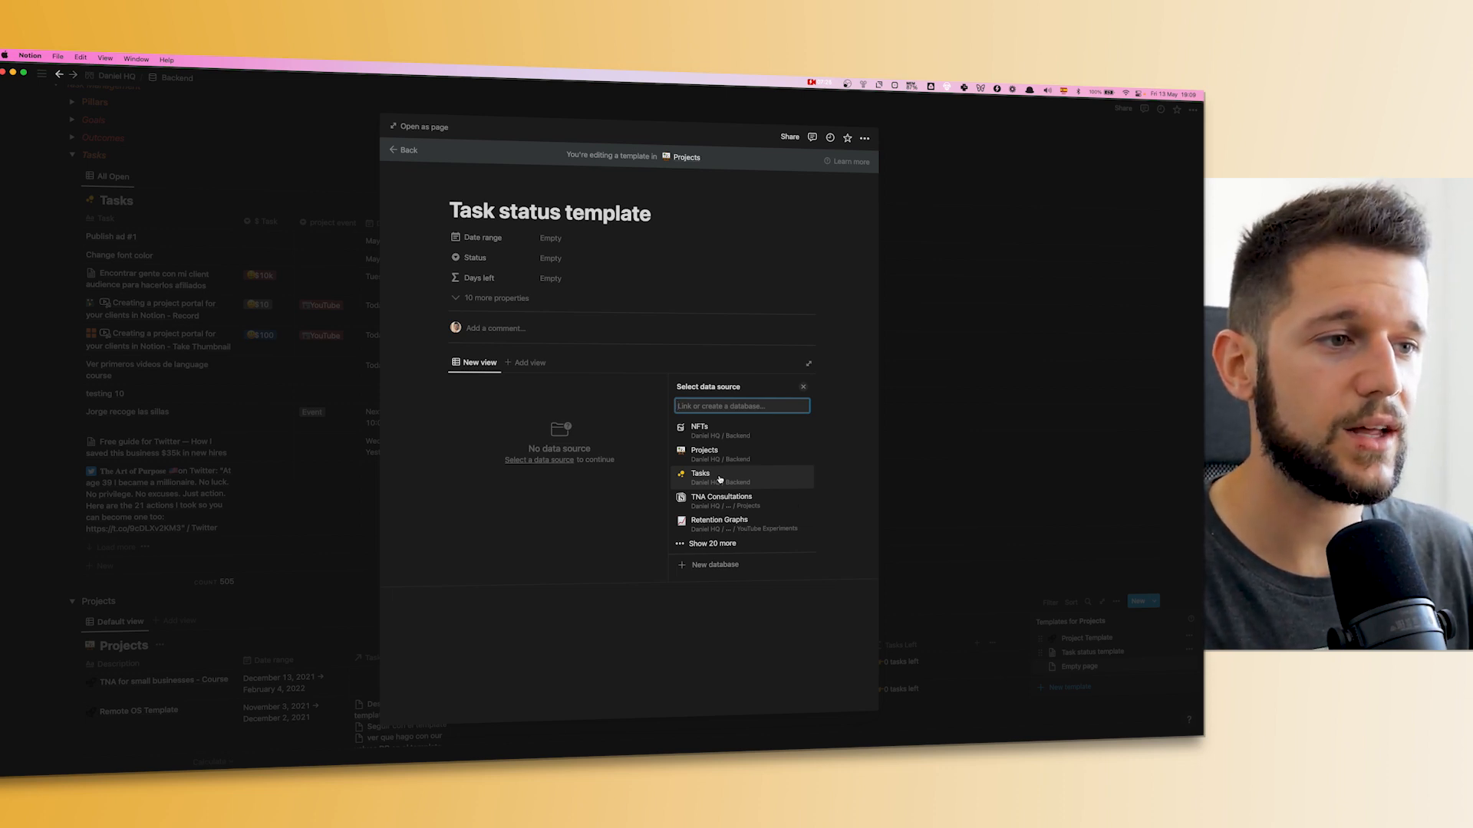
Link the Tasks database filtered by an advanced rule: Project contains 'Task status template'
left_click(701, 477)
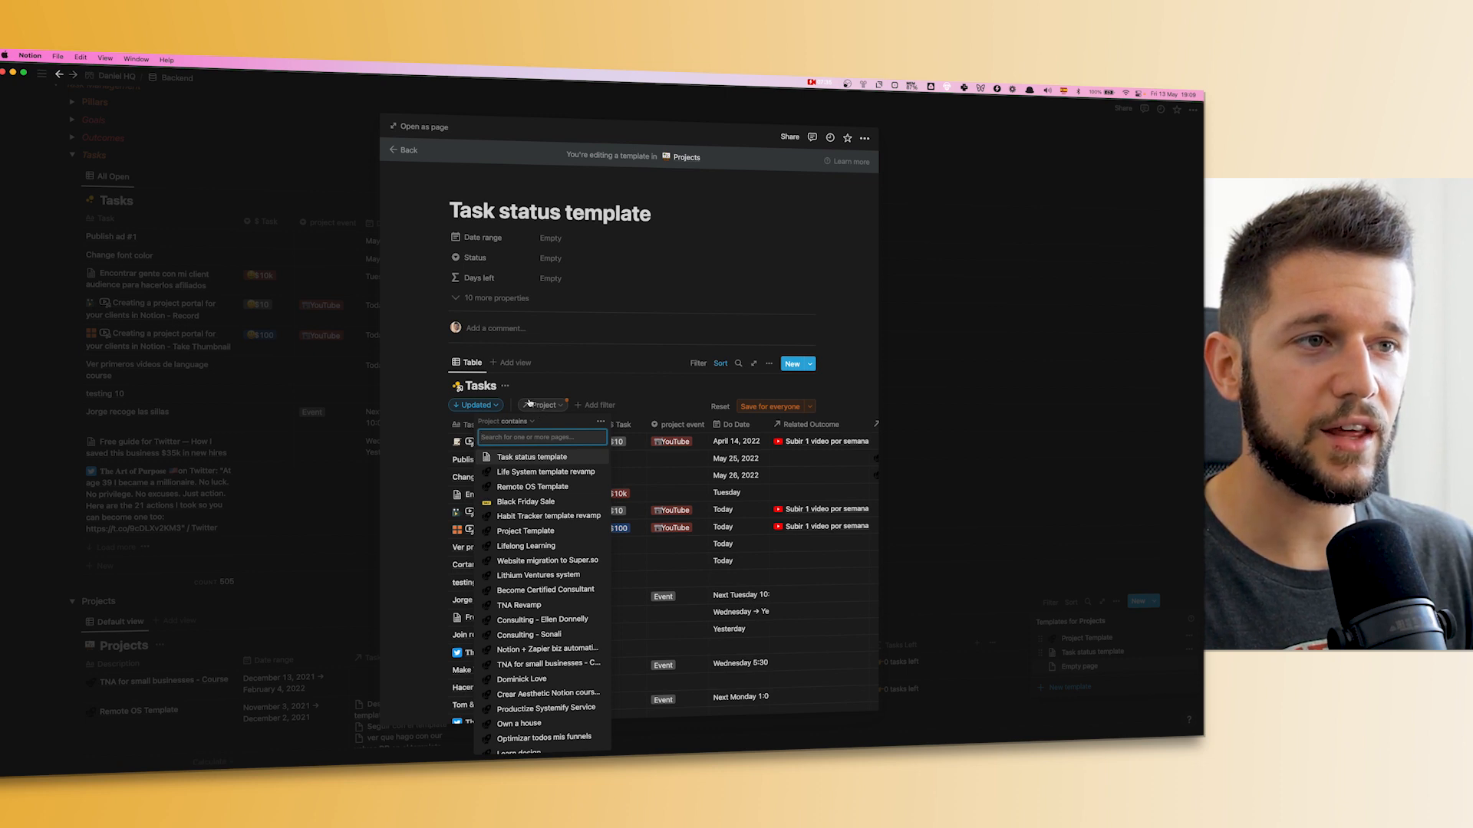
mouse_move(556, 395)
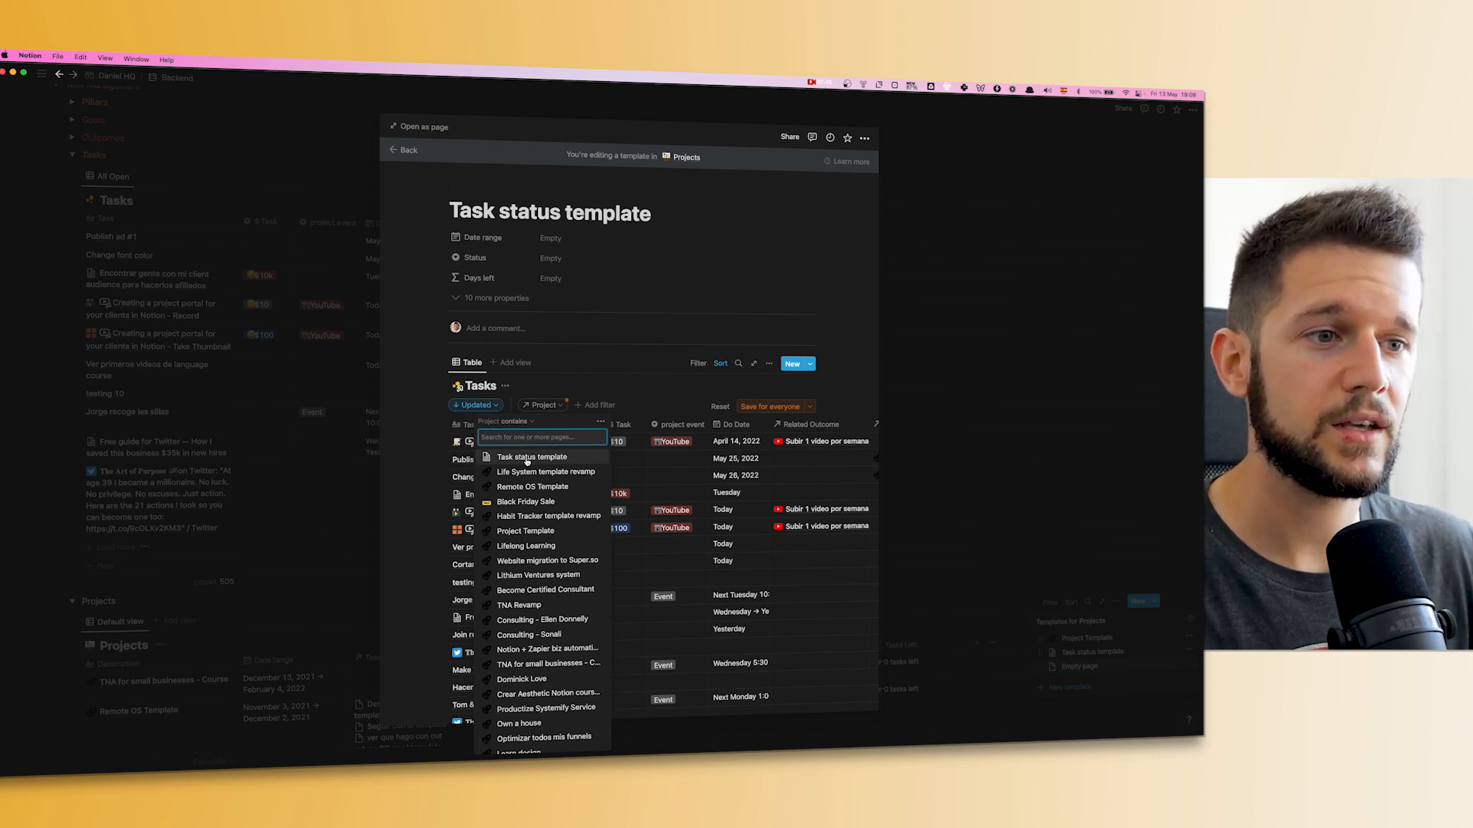
left_click(533, 457)
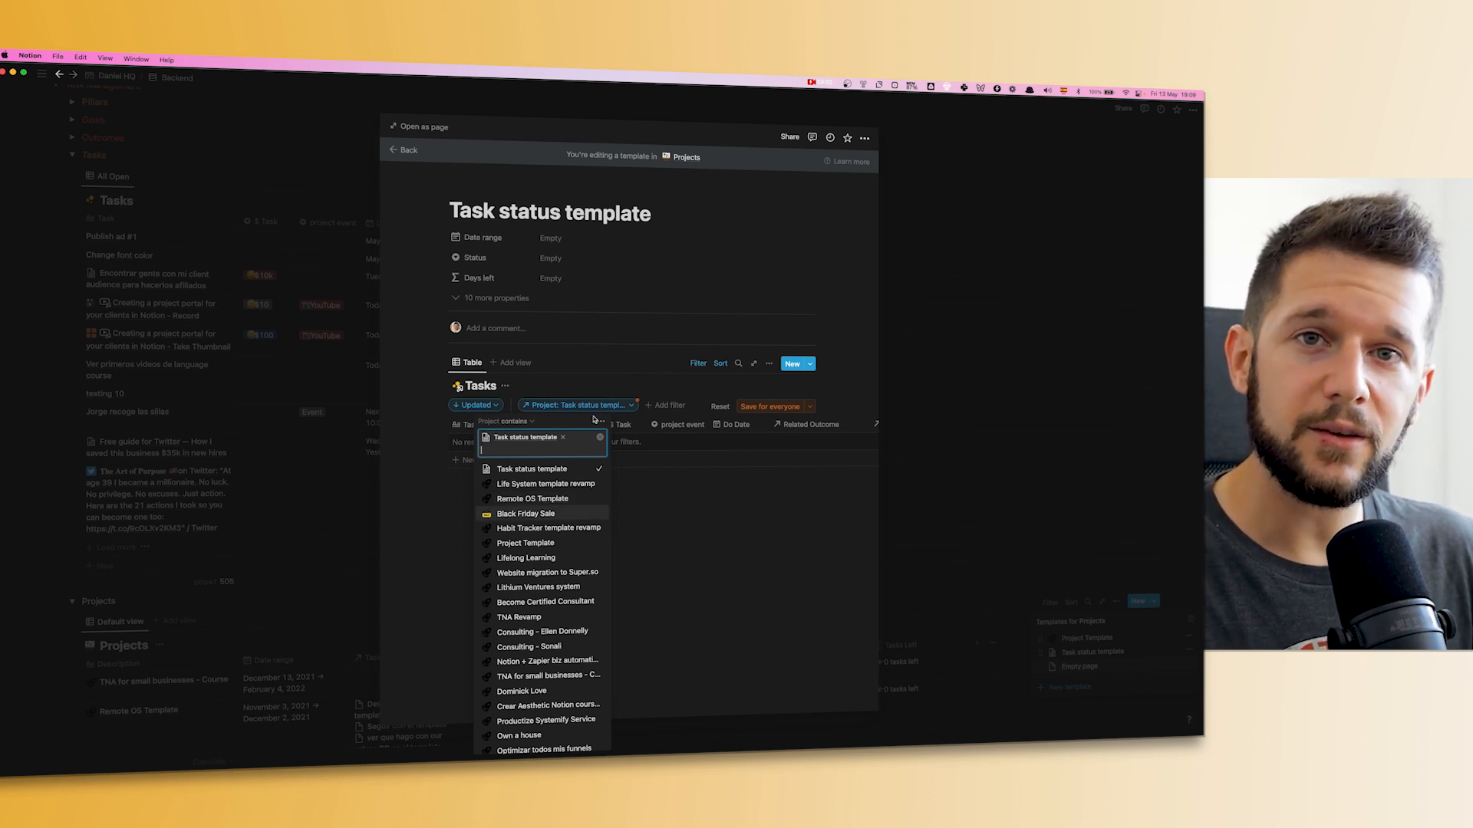
mouse_move(563, 413)
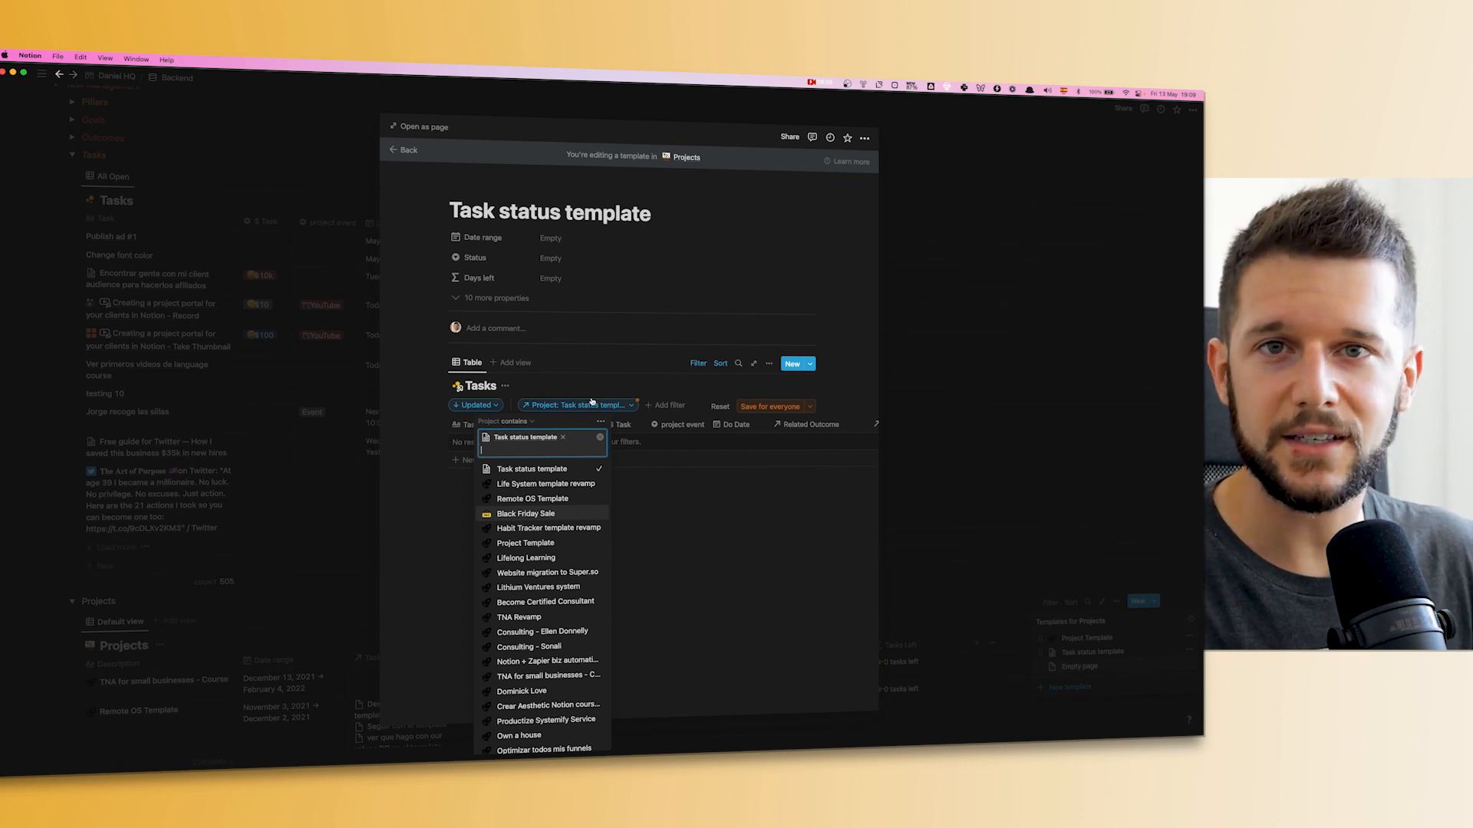
left_click(600, 422)
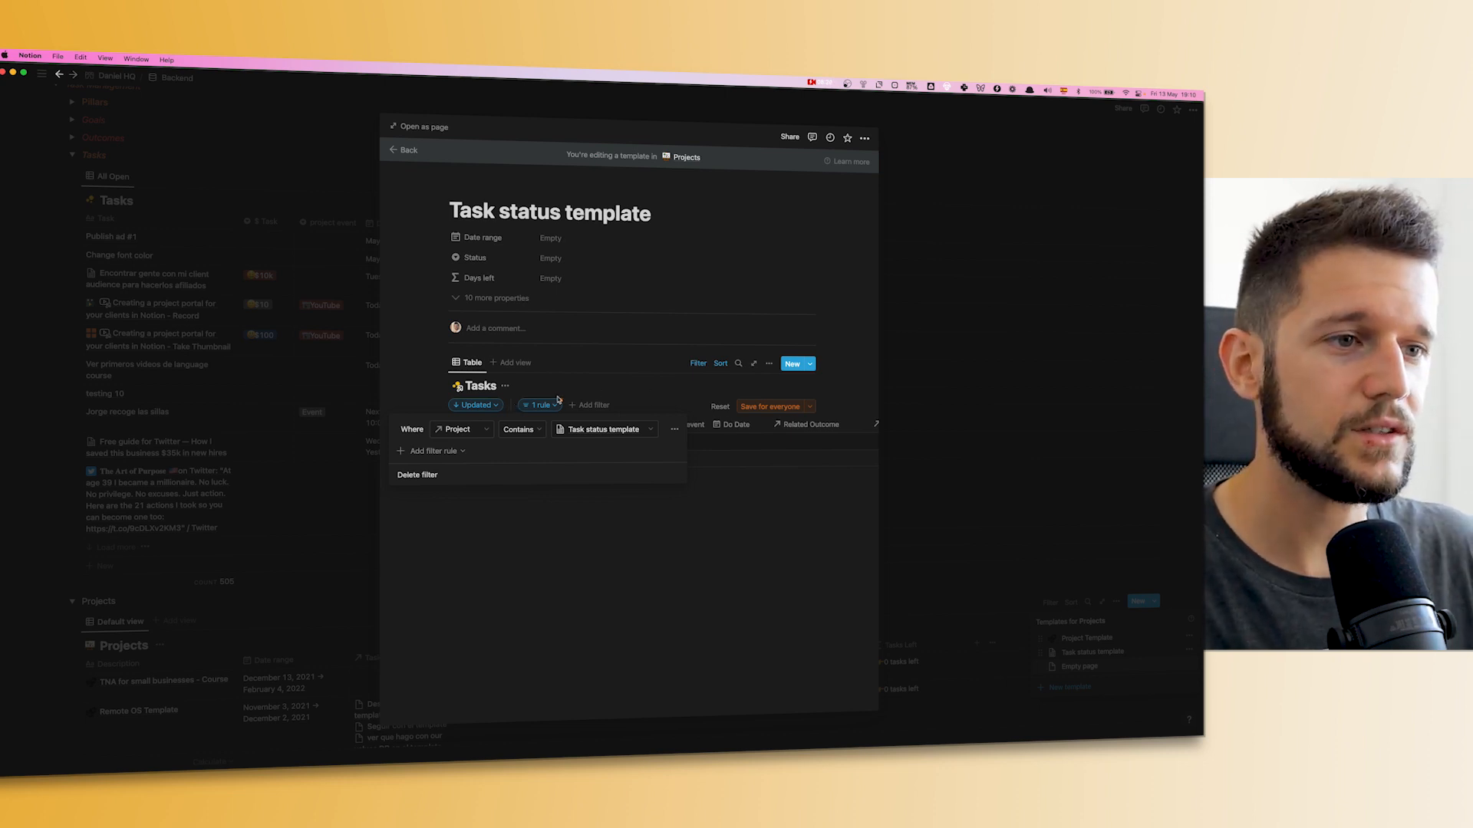
Leave the template editor and land on the empty ACME Project page with its template choices
left_click(768, 407)
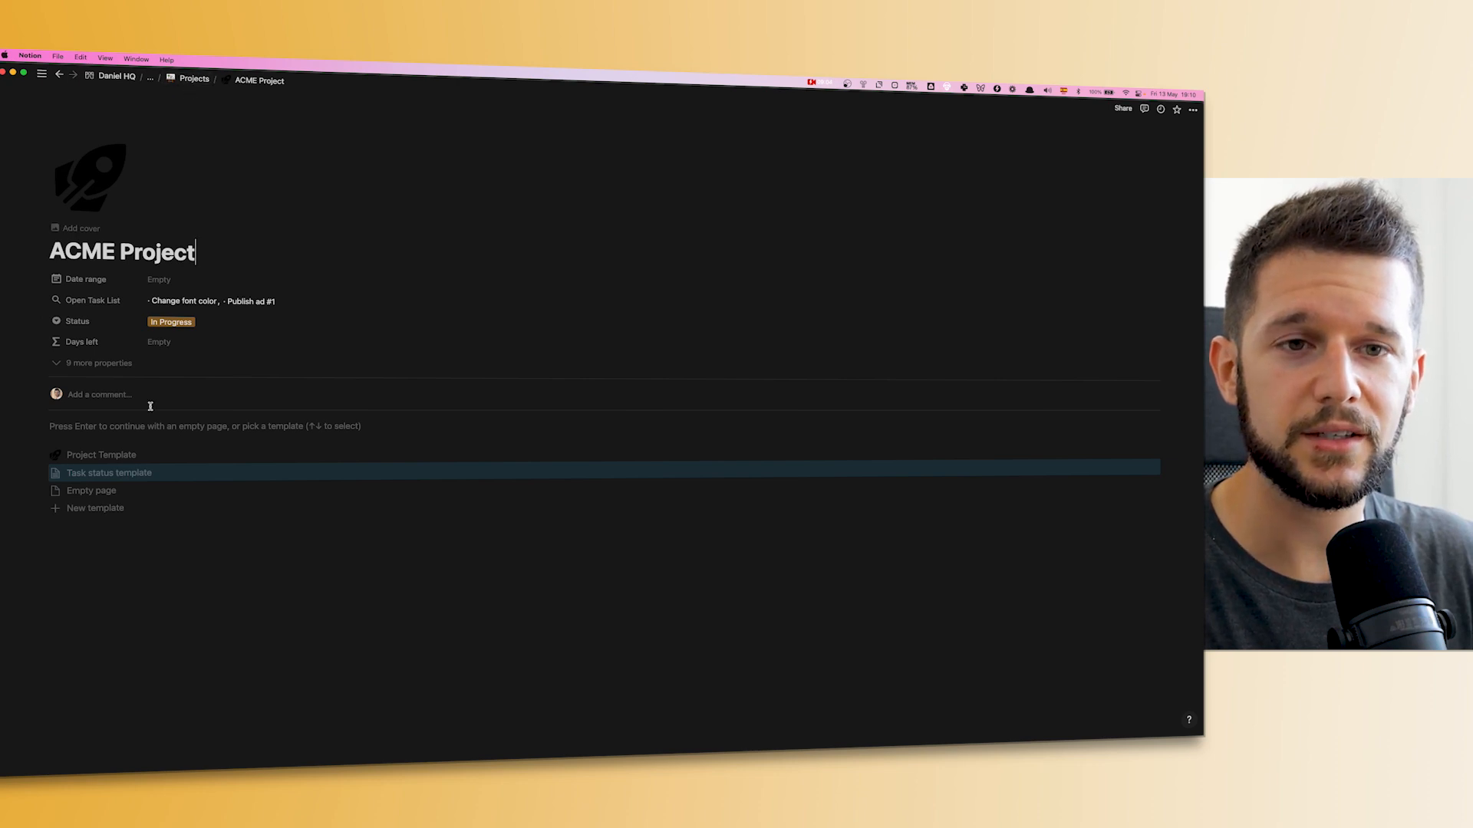
Apply Task status template to ACME Project and confirm its filter reads Project contains ACME Project
left_click(108, 472)
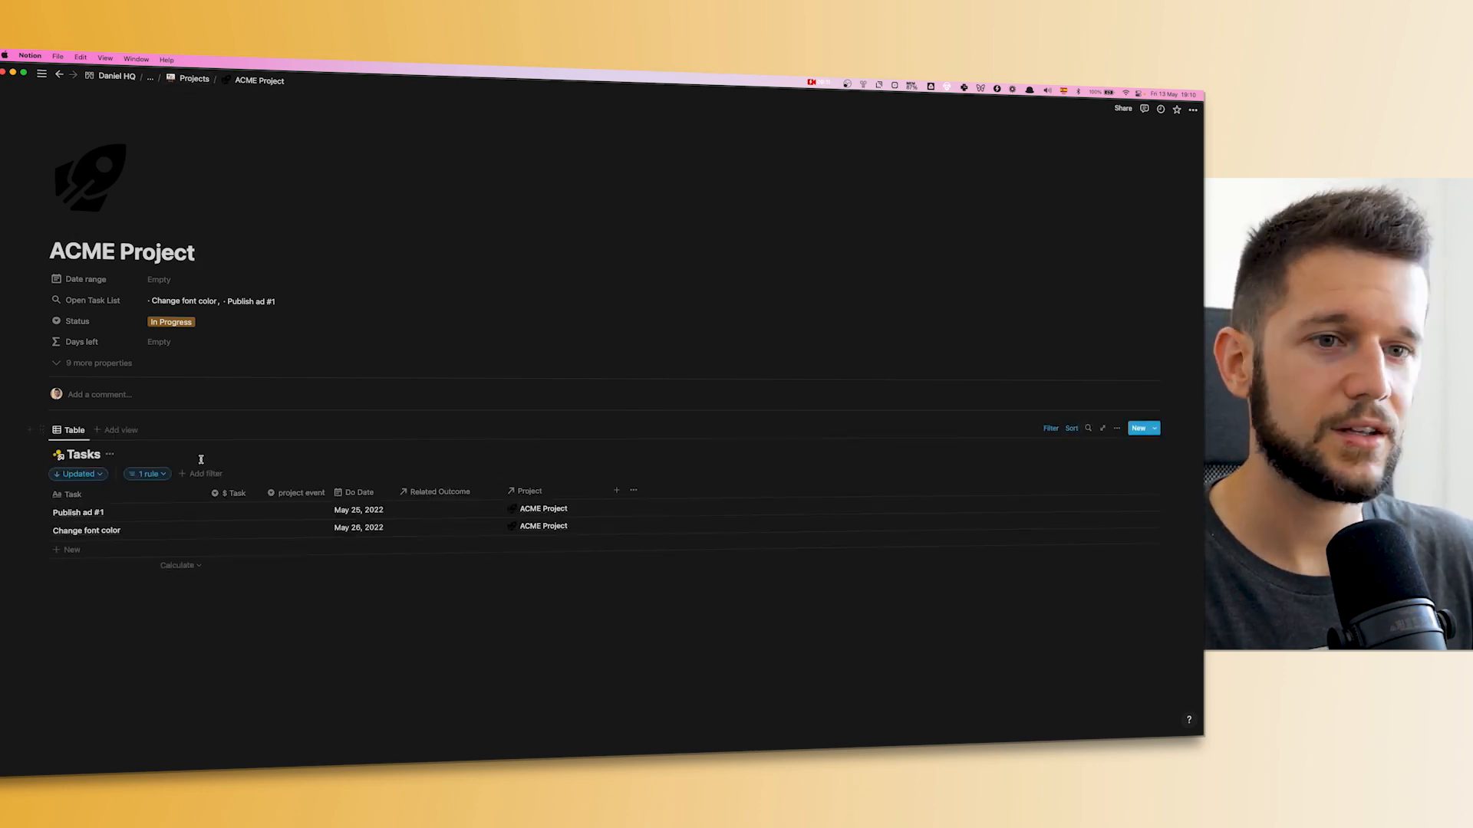
left_click(147, 474)
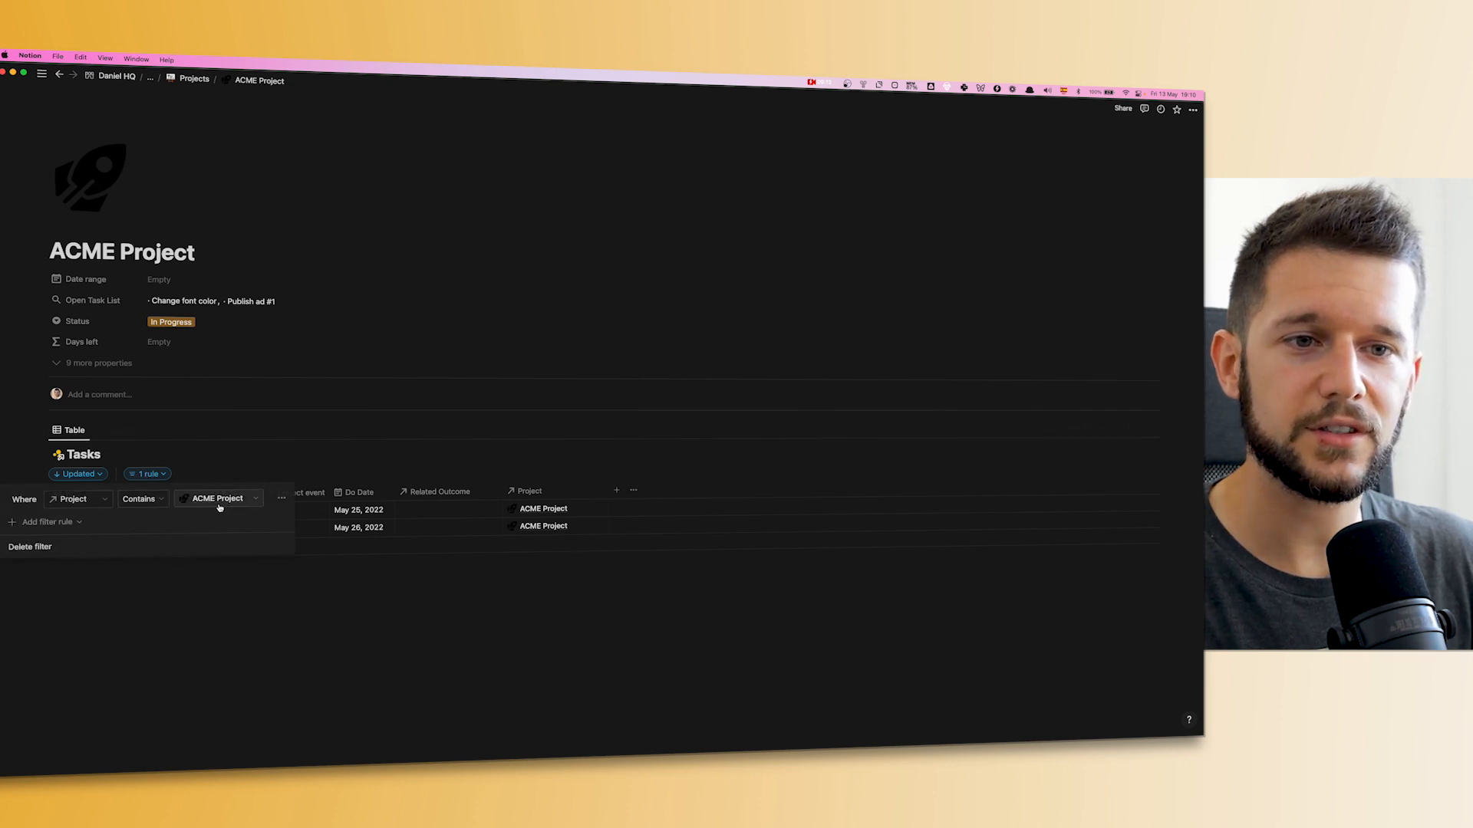
mouse_move(365, 604)
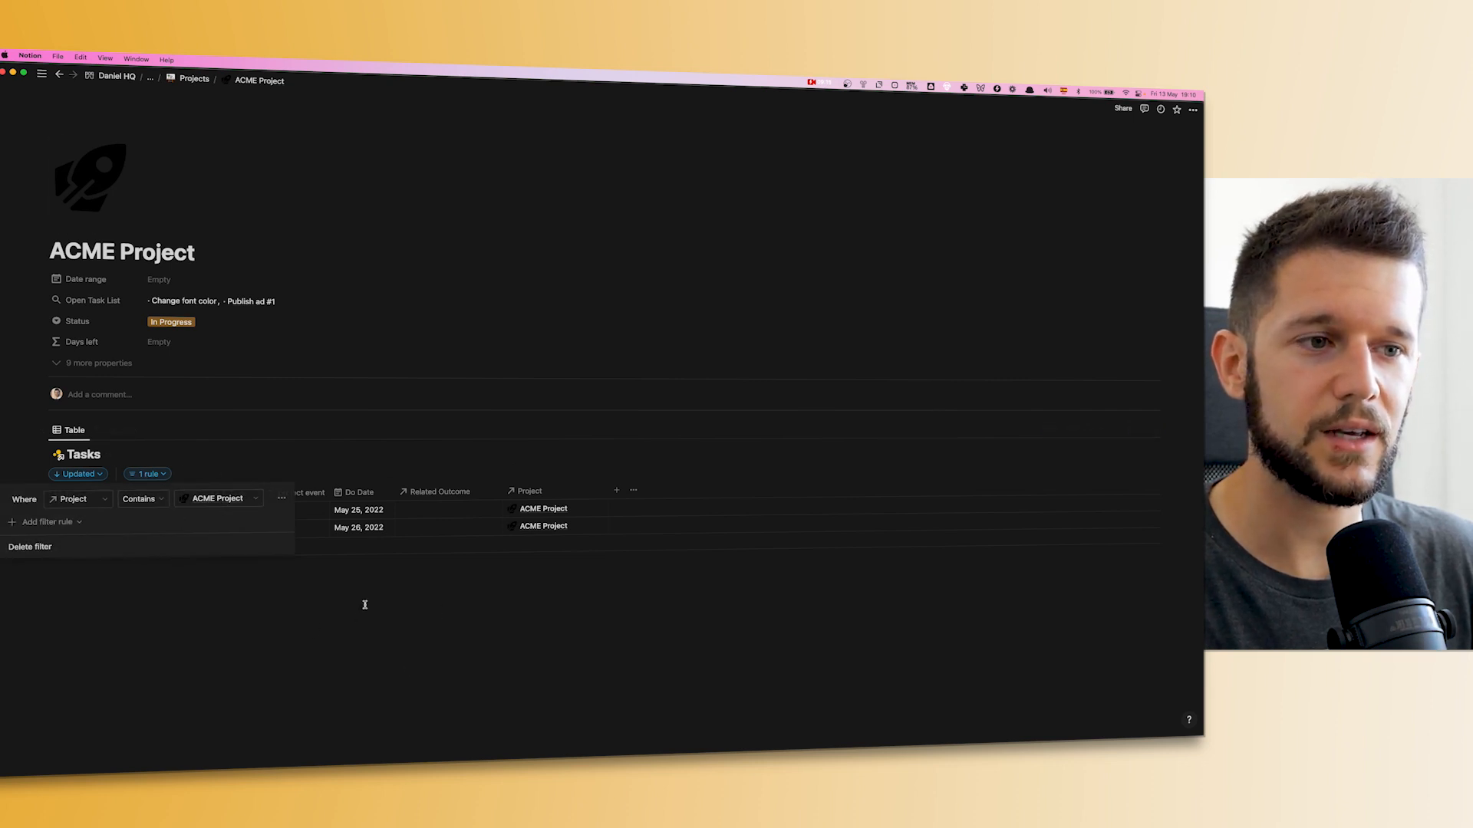
left_click(363, 604)
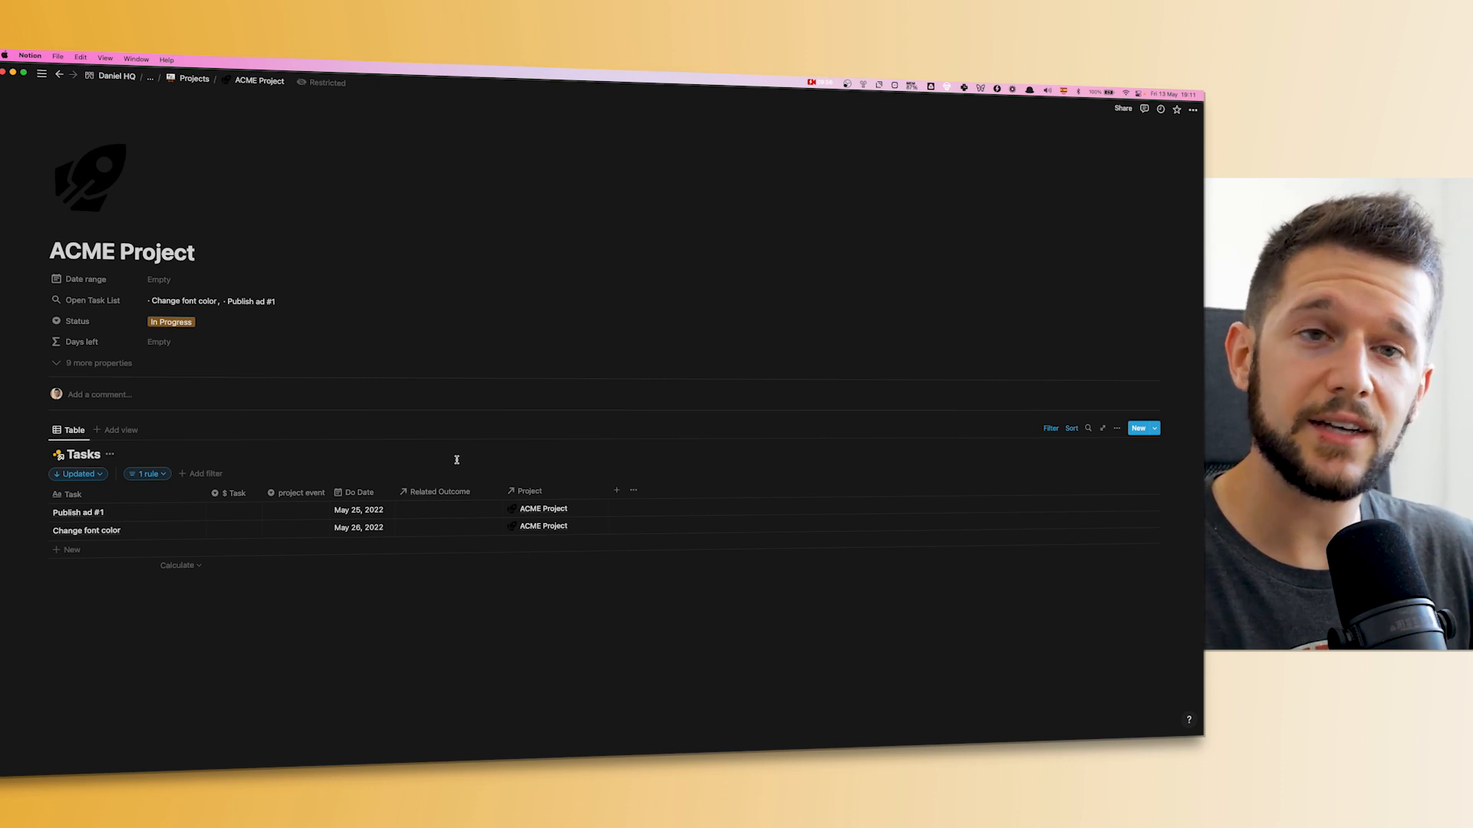
Share the ACME Project page by inviting the guest from the Share menu
left_click(1121, 108)
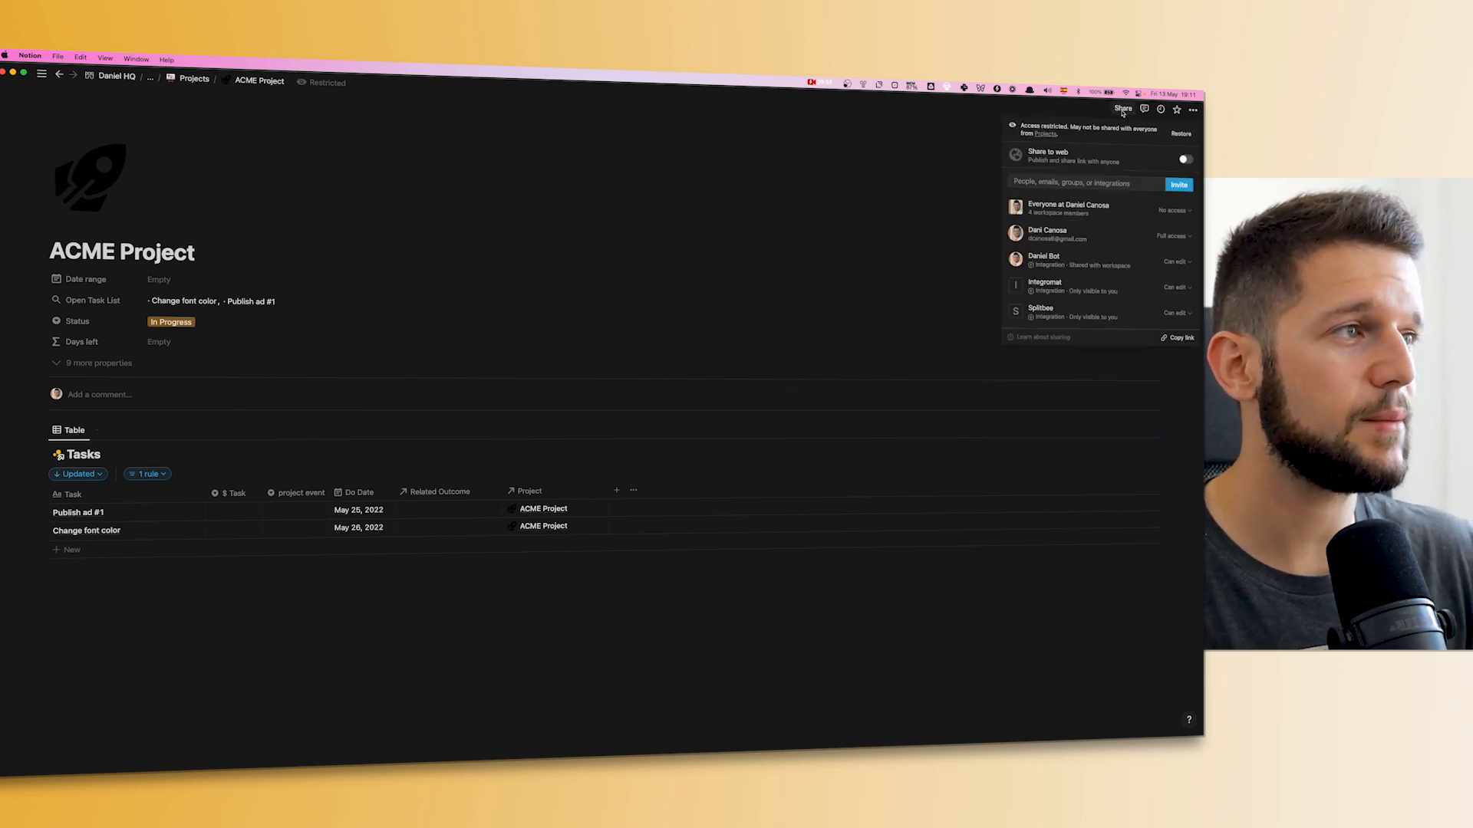
left_click(1079, 182)
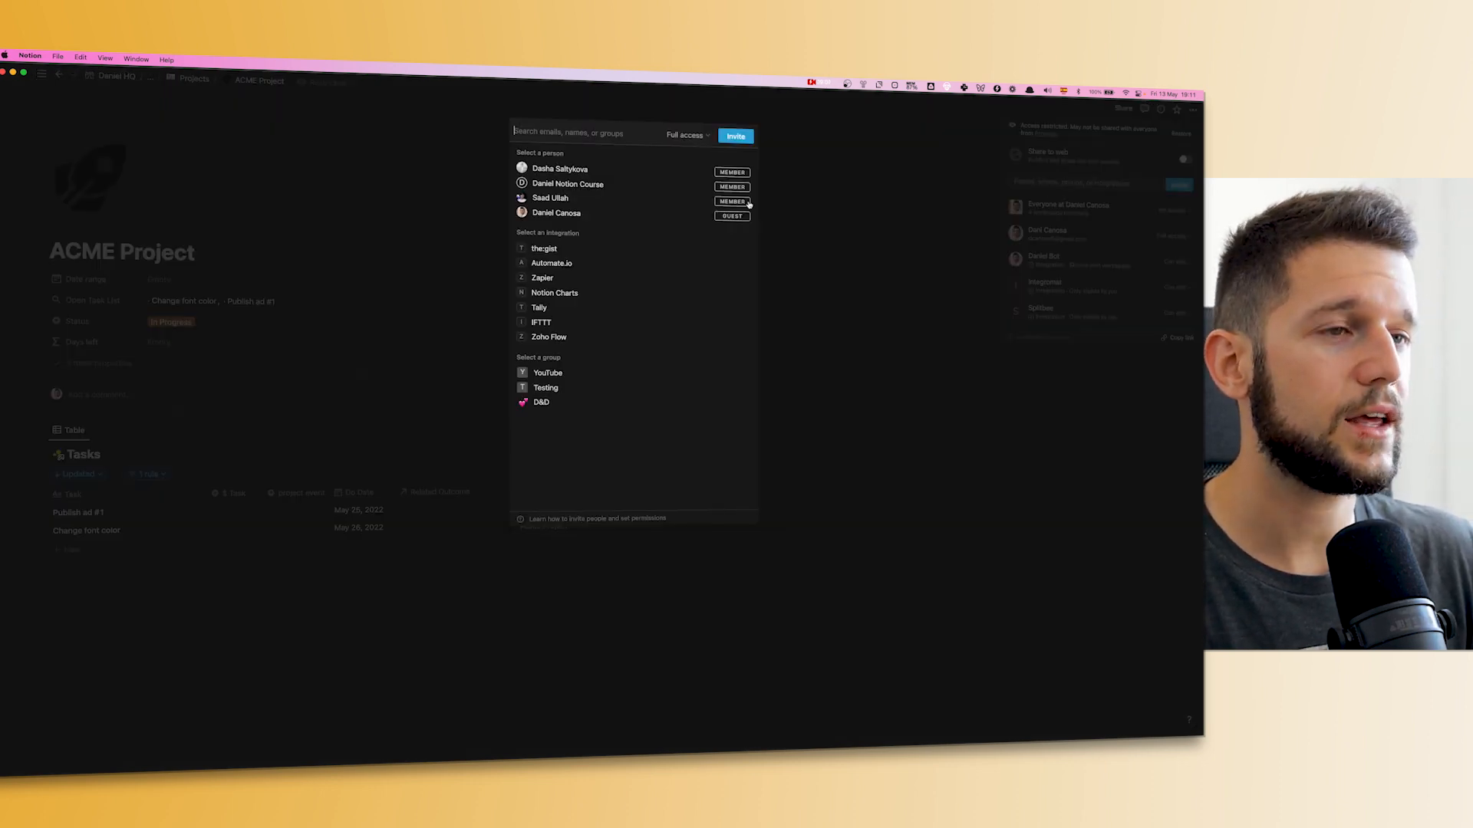
left_click(555, 212)
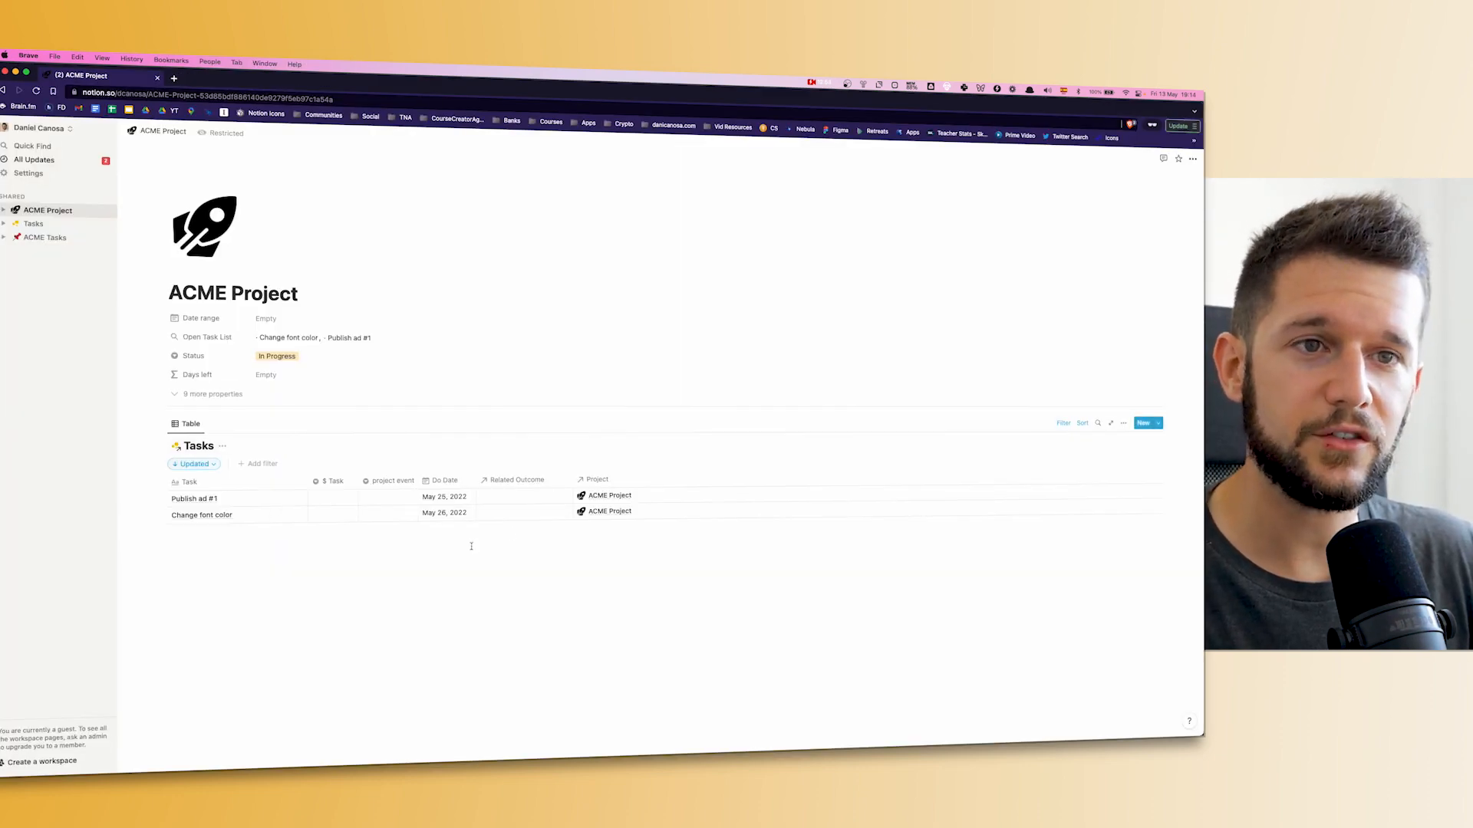
mouse_move(244, 503)
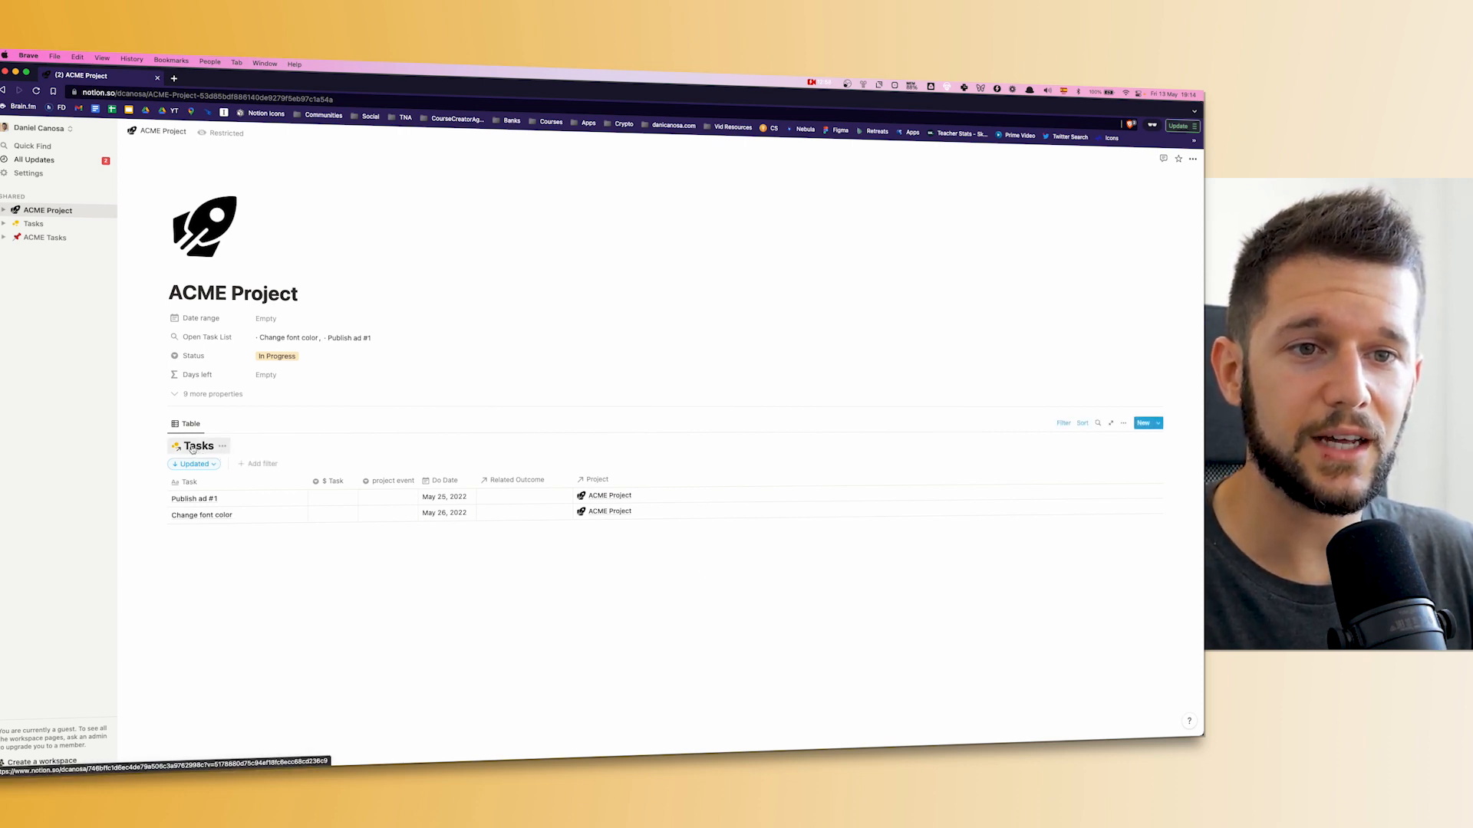
Test the guest's Filter on the ACME Tasks table, revealing the filterable task properties
left_click(34, 224)
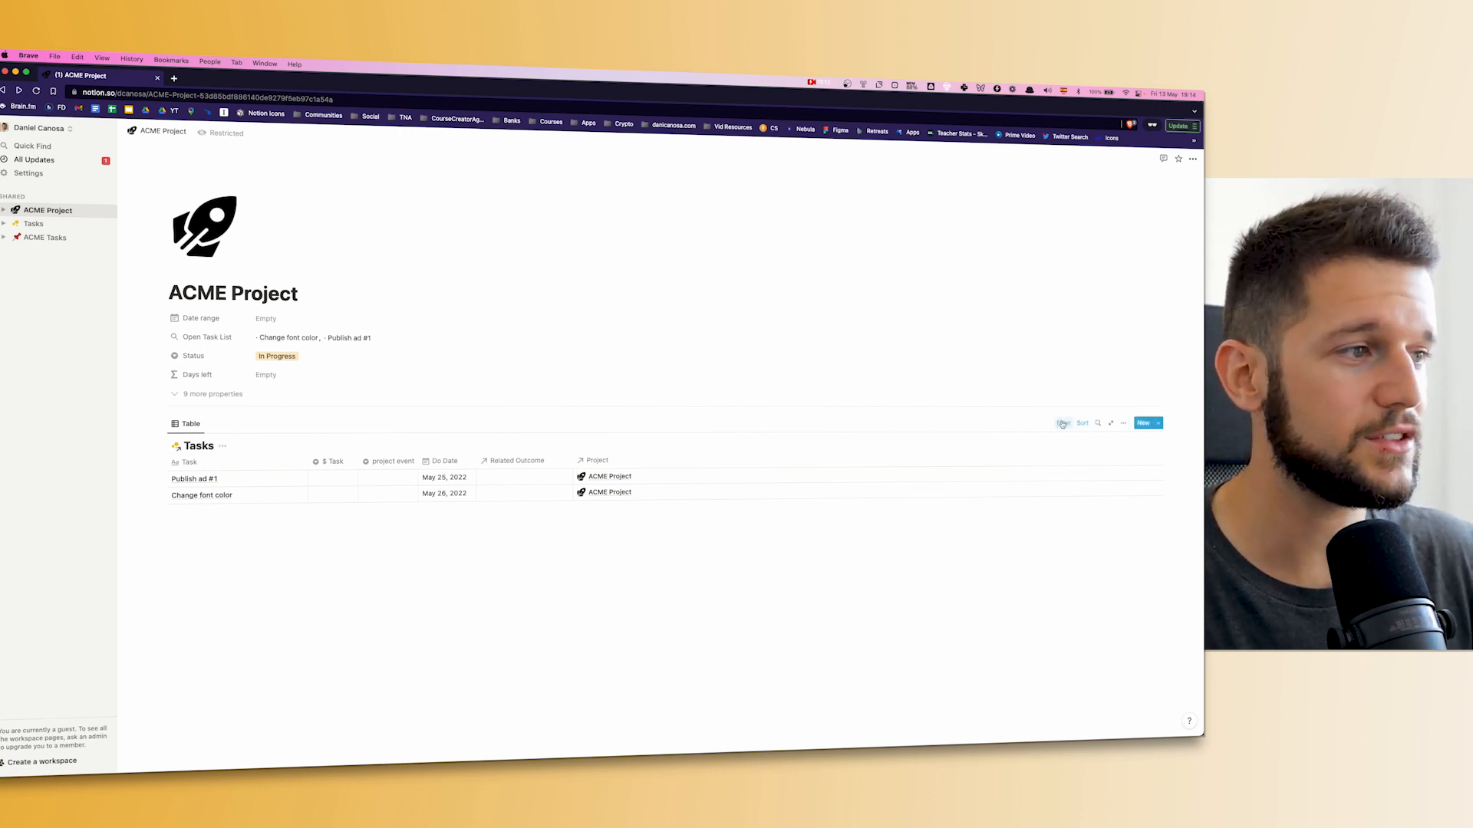
left_click(1063, 424)
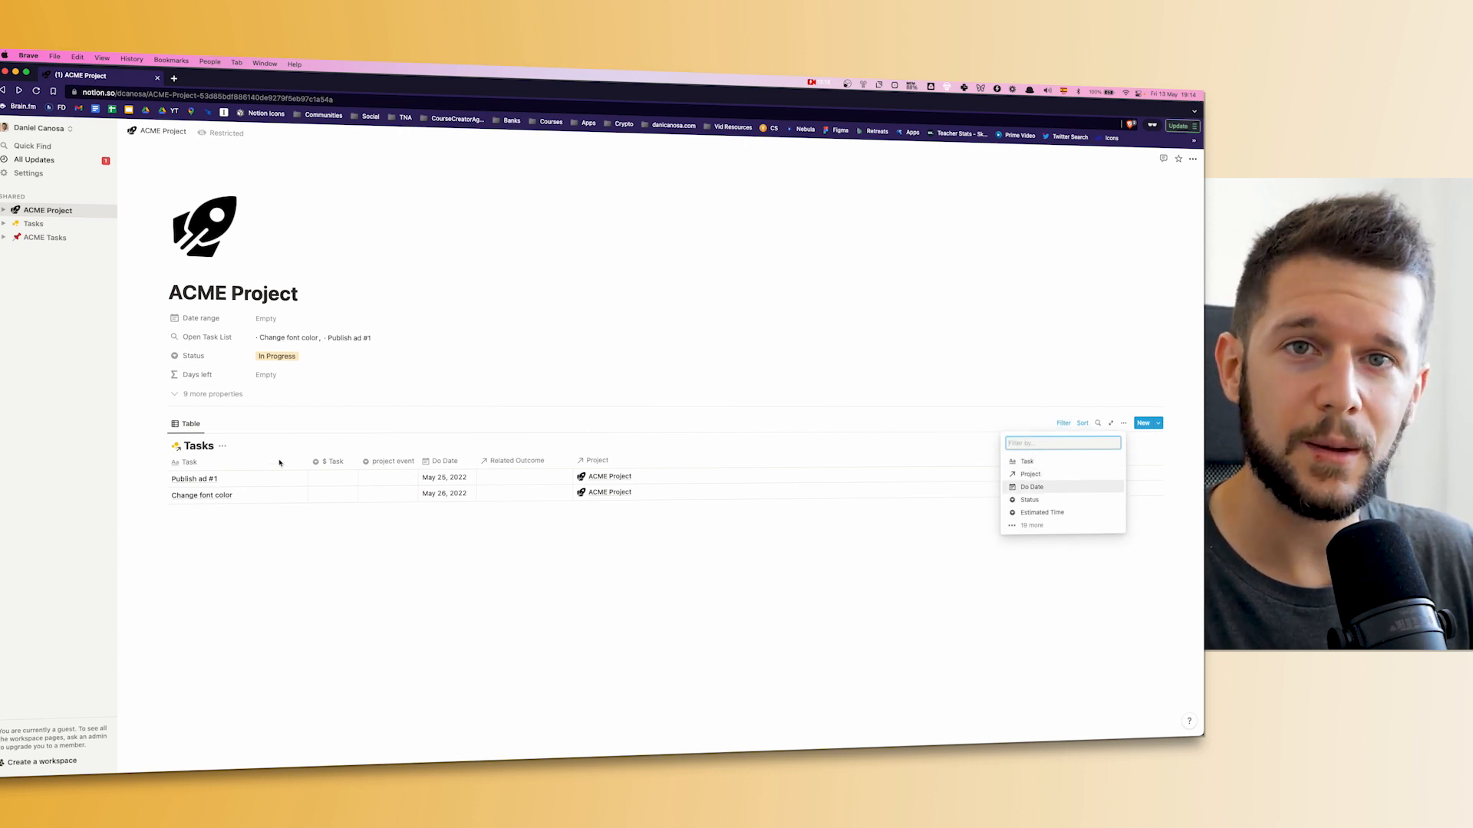
mouse_move(495, 457)
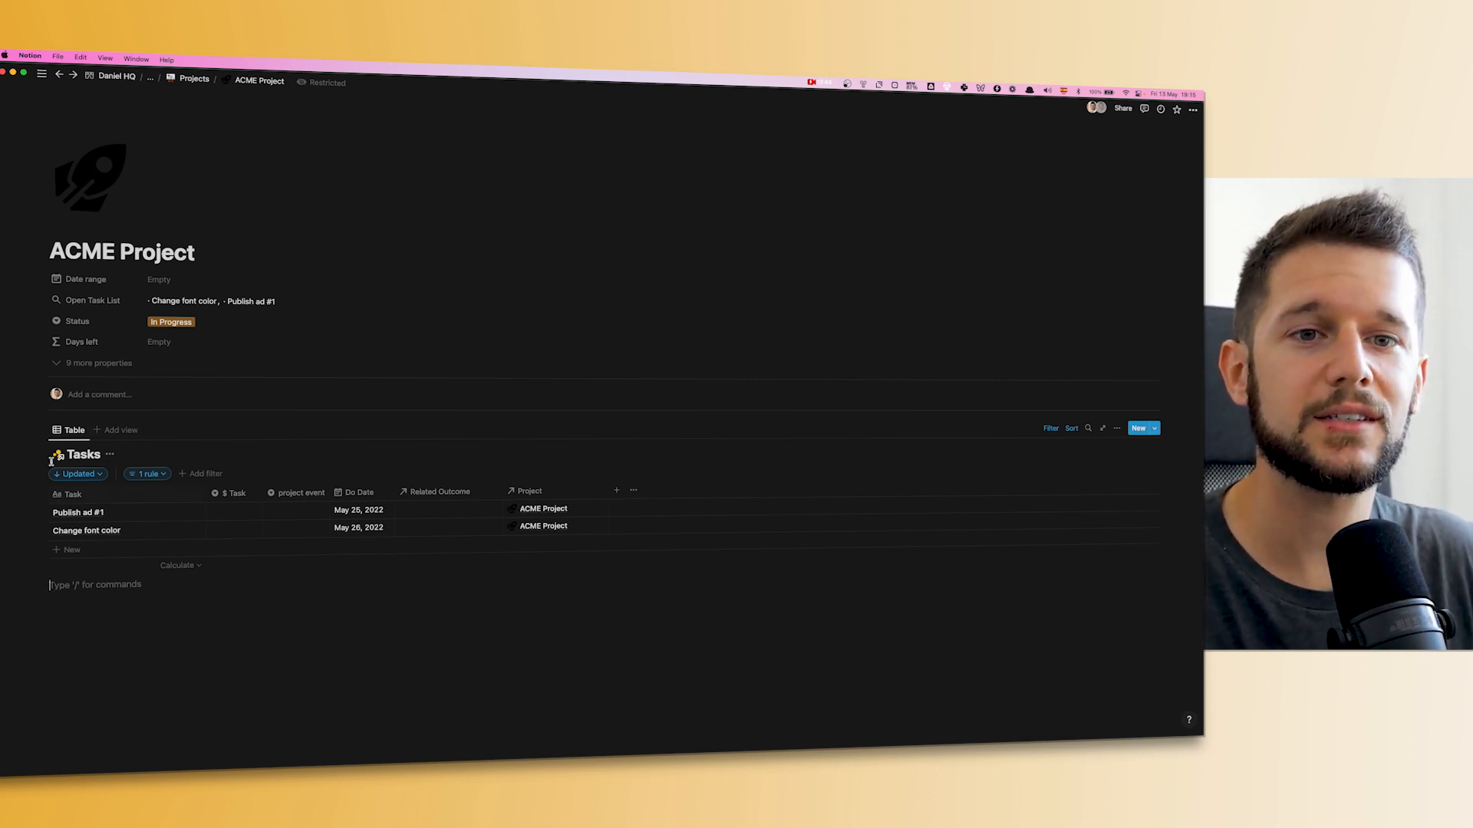
mouse_move(623, 360)
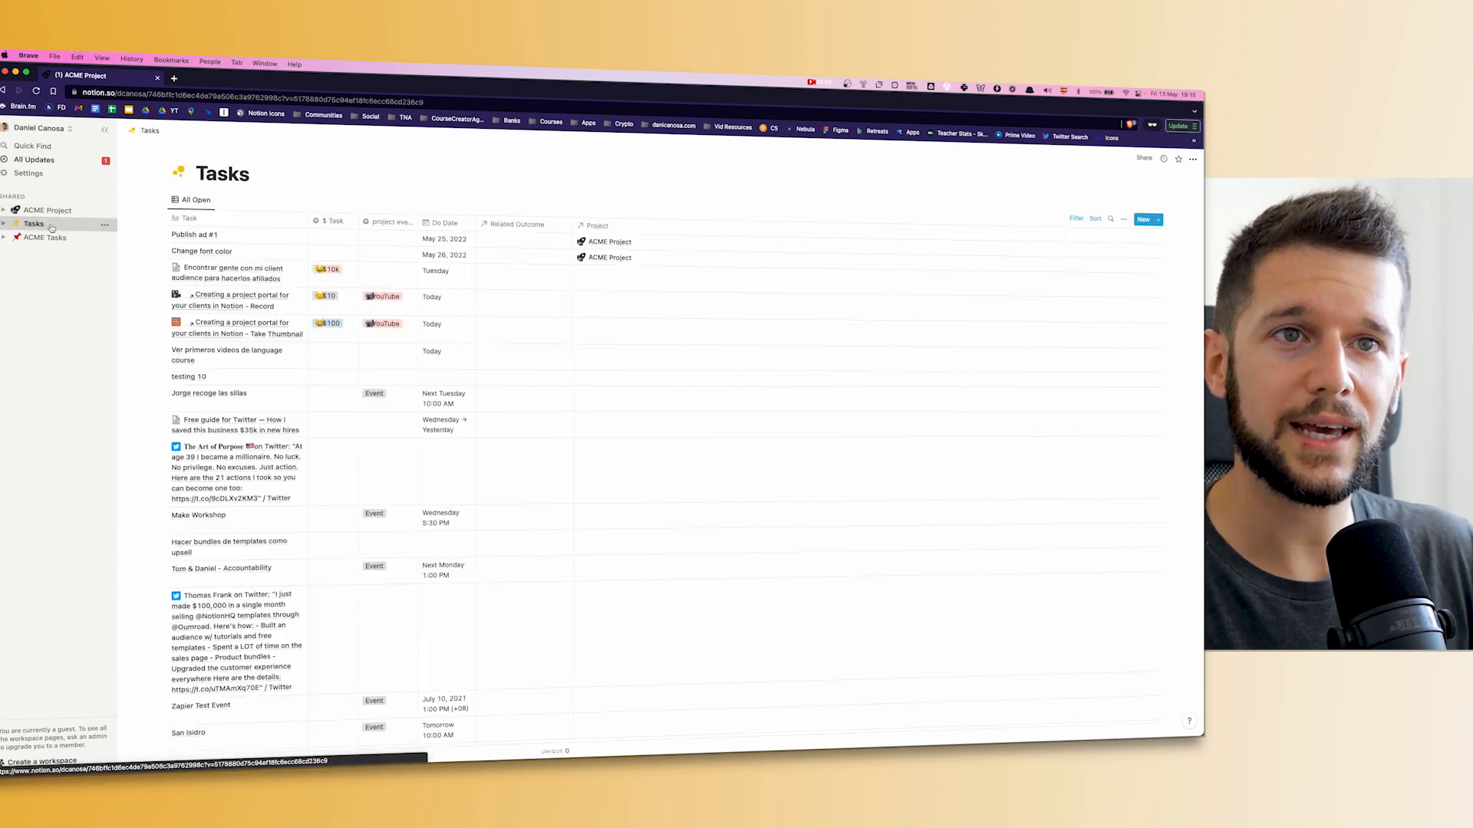
Show the master Tasks database in its All Open view with every open task listed
left_click(34, 224)
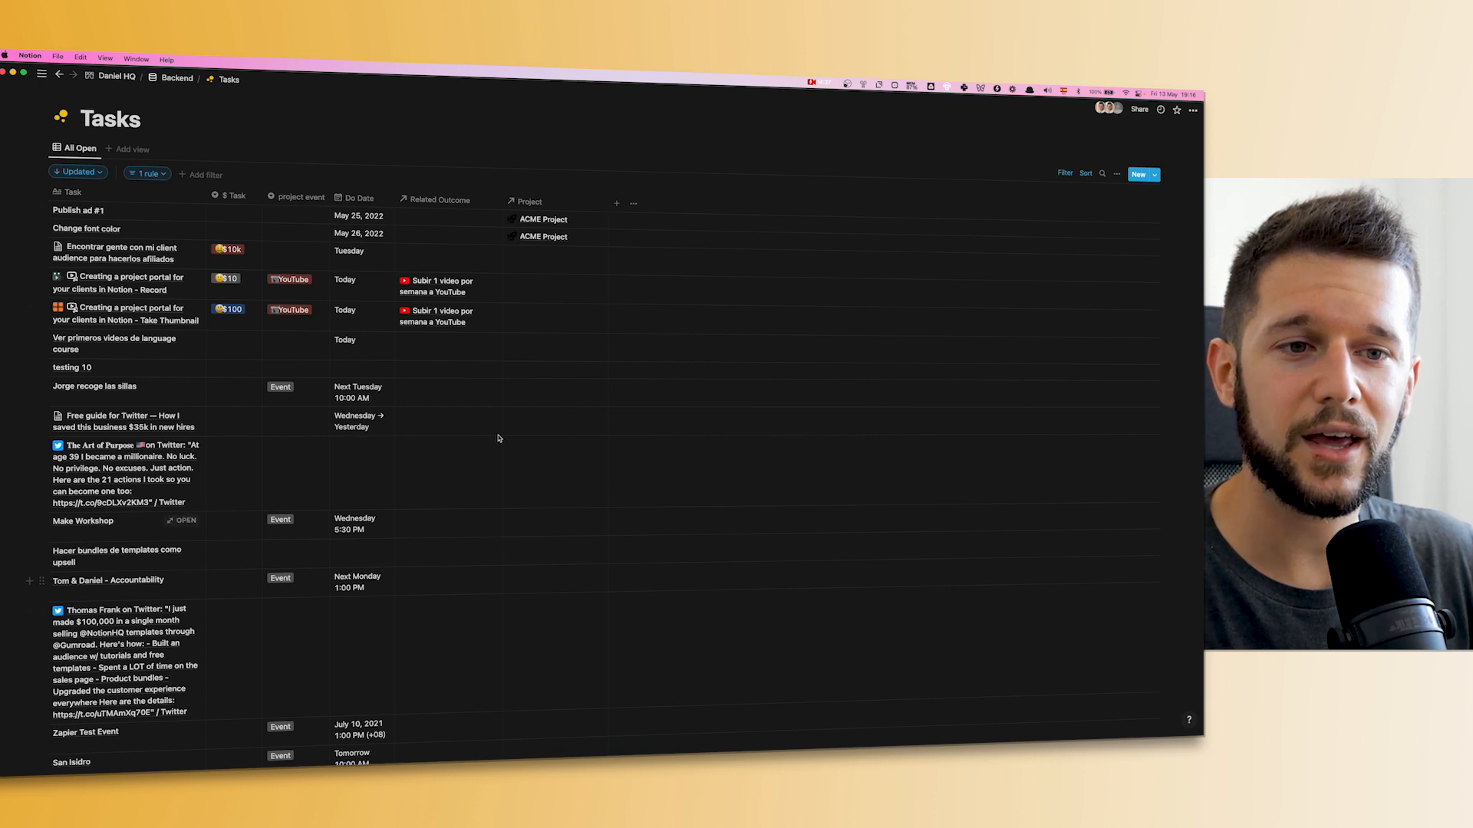
Duplicate the Done rule, tick Done in the copy, and save the now-empty filter for everyone
left_click(145, 173)
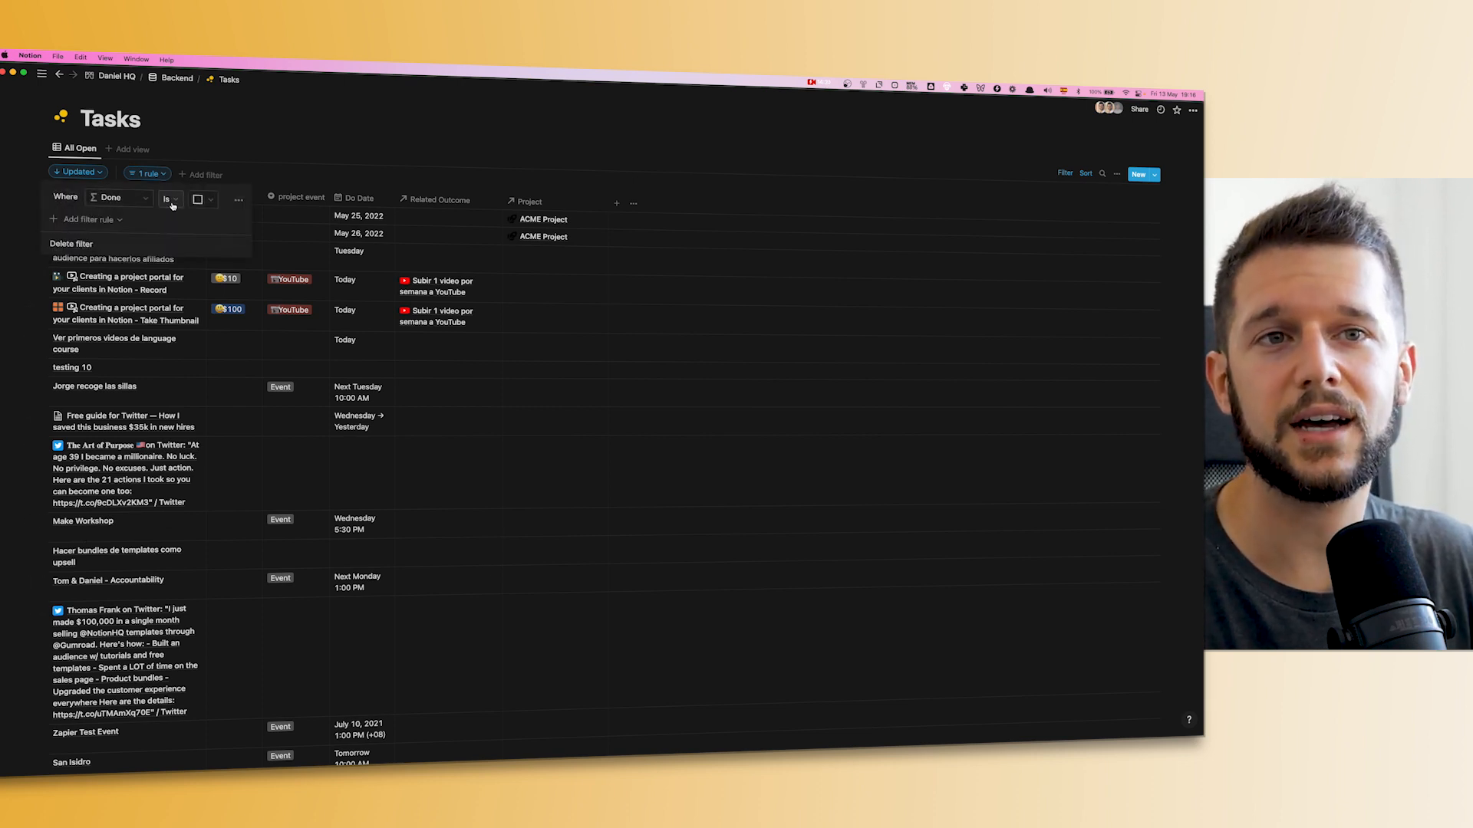
left_click(239, 199)
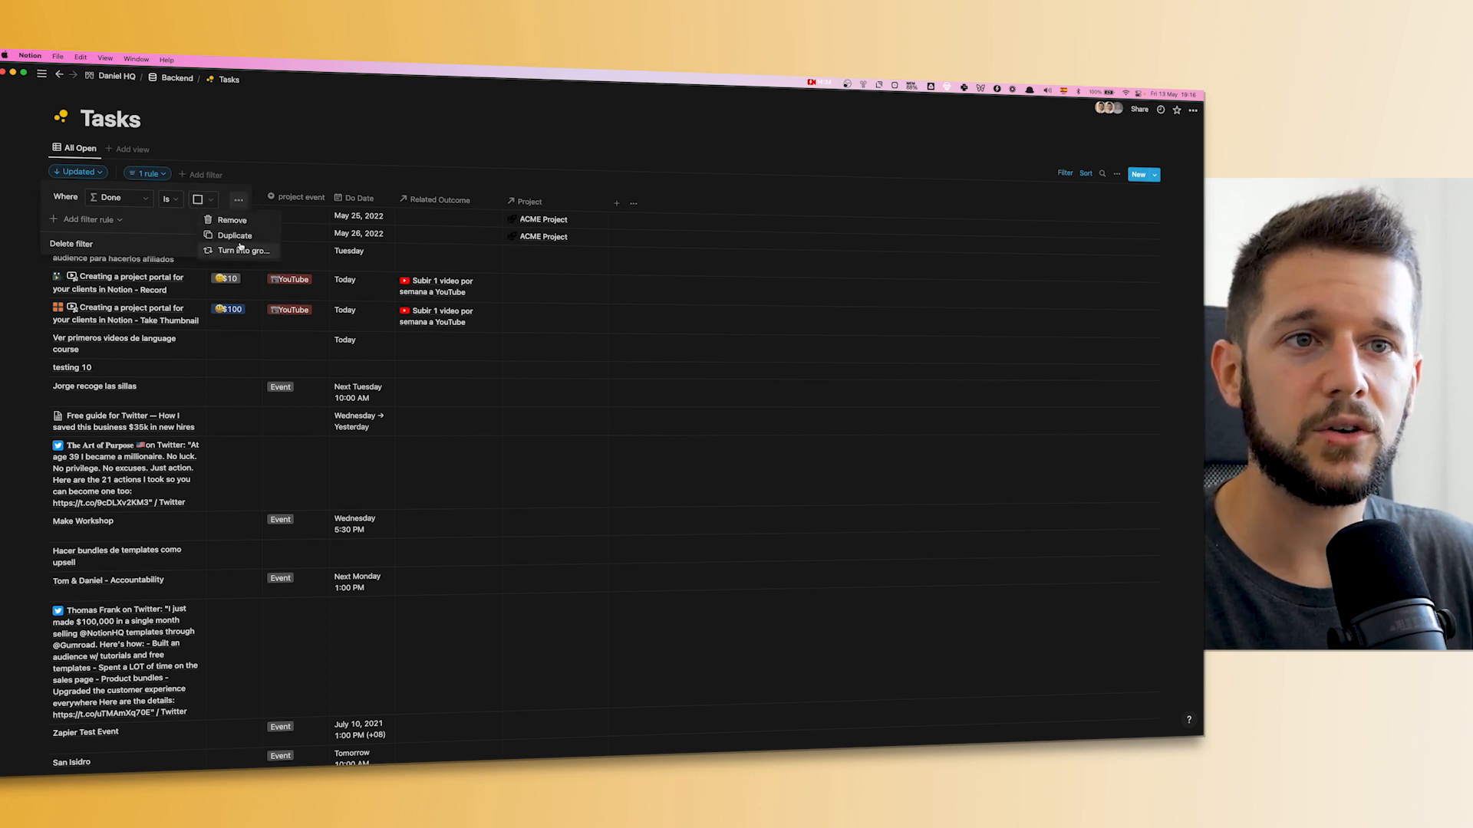
left_click(233, 235)
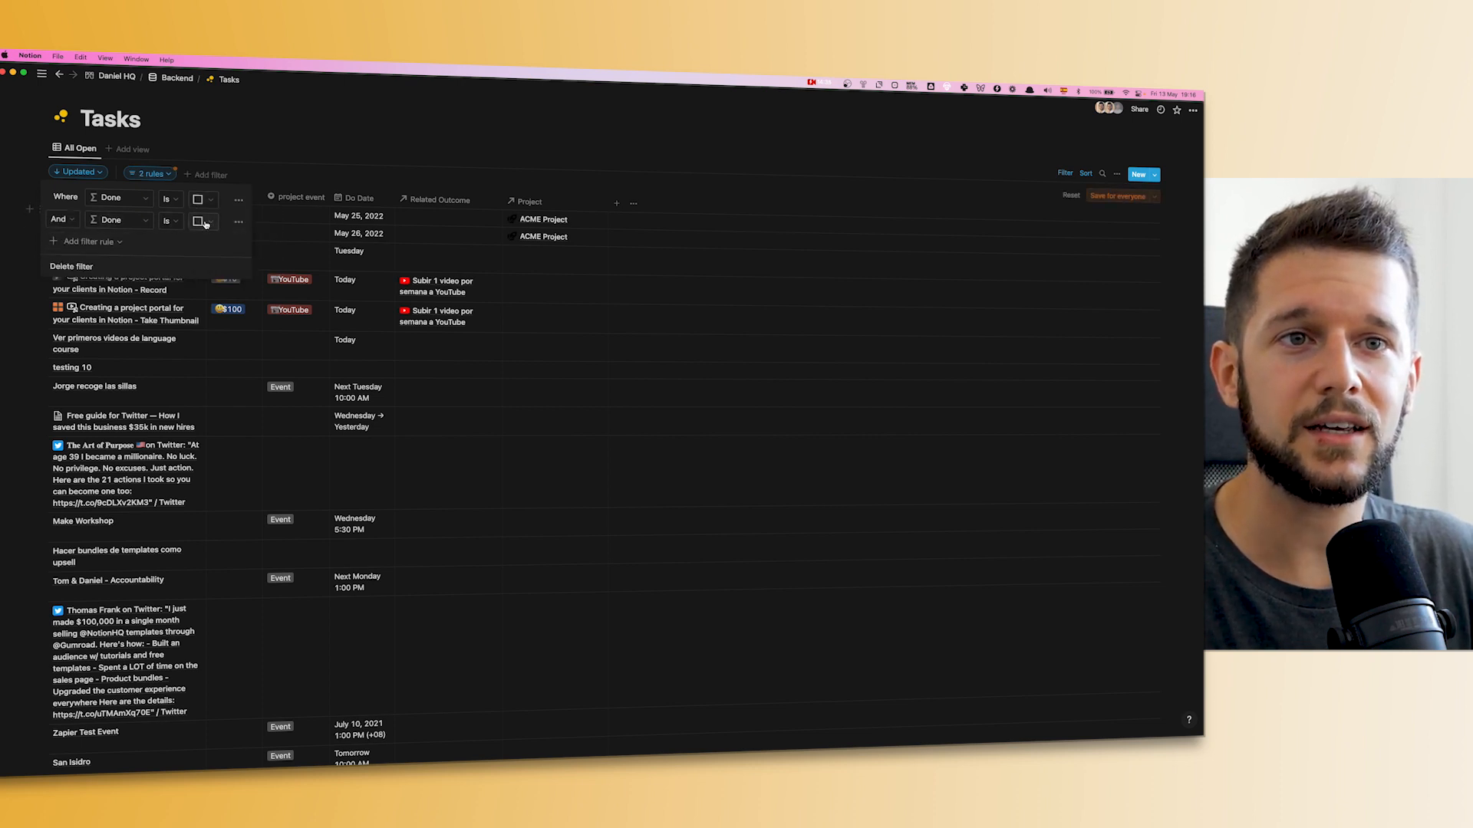
left_click(197, 221)
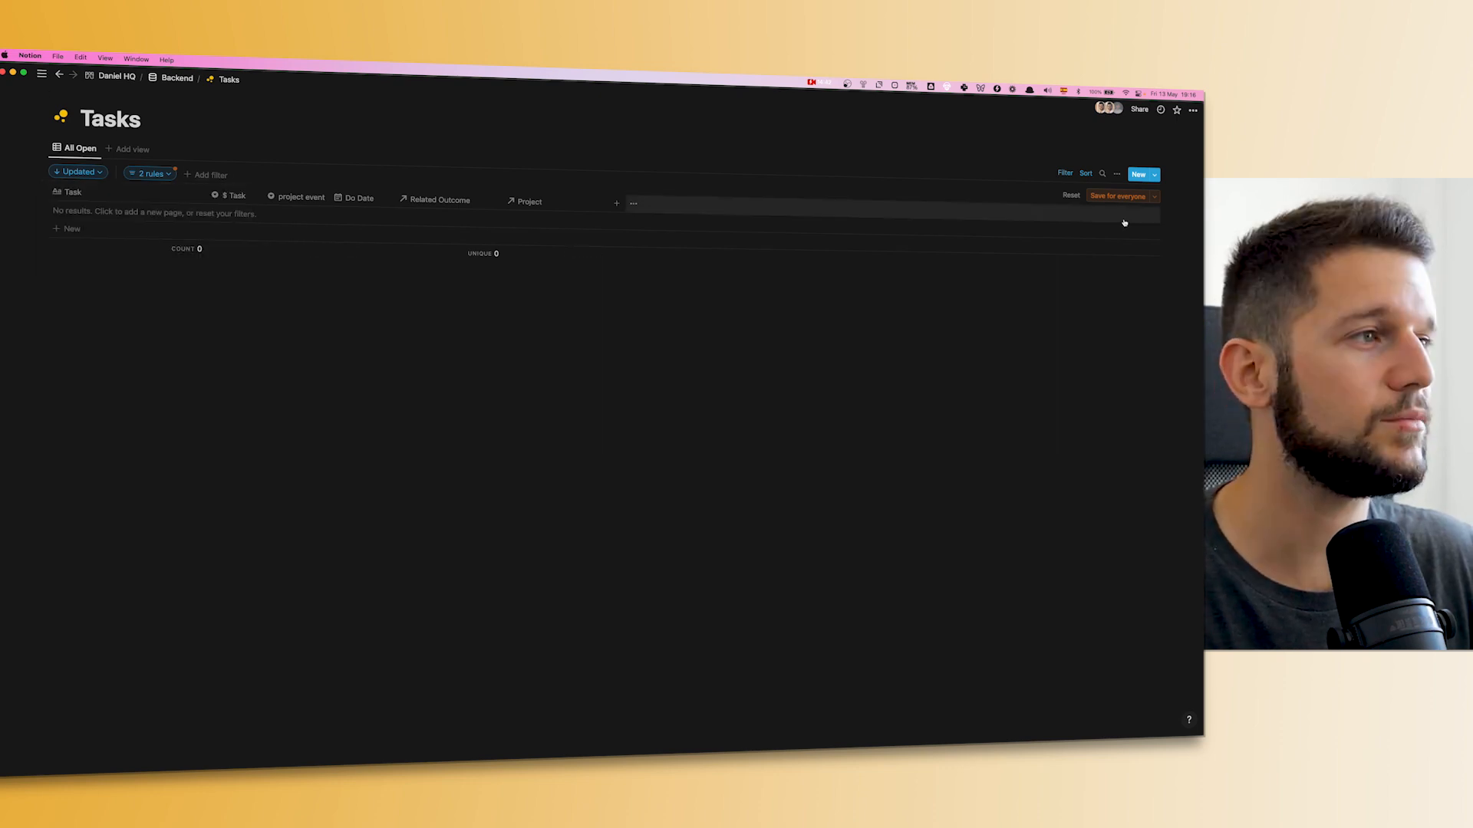
left_click(1118, 195)
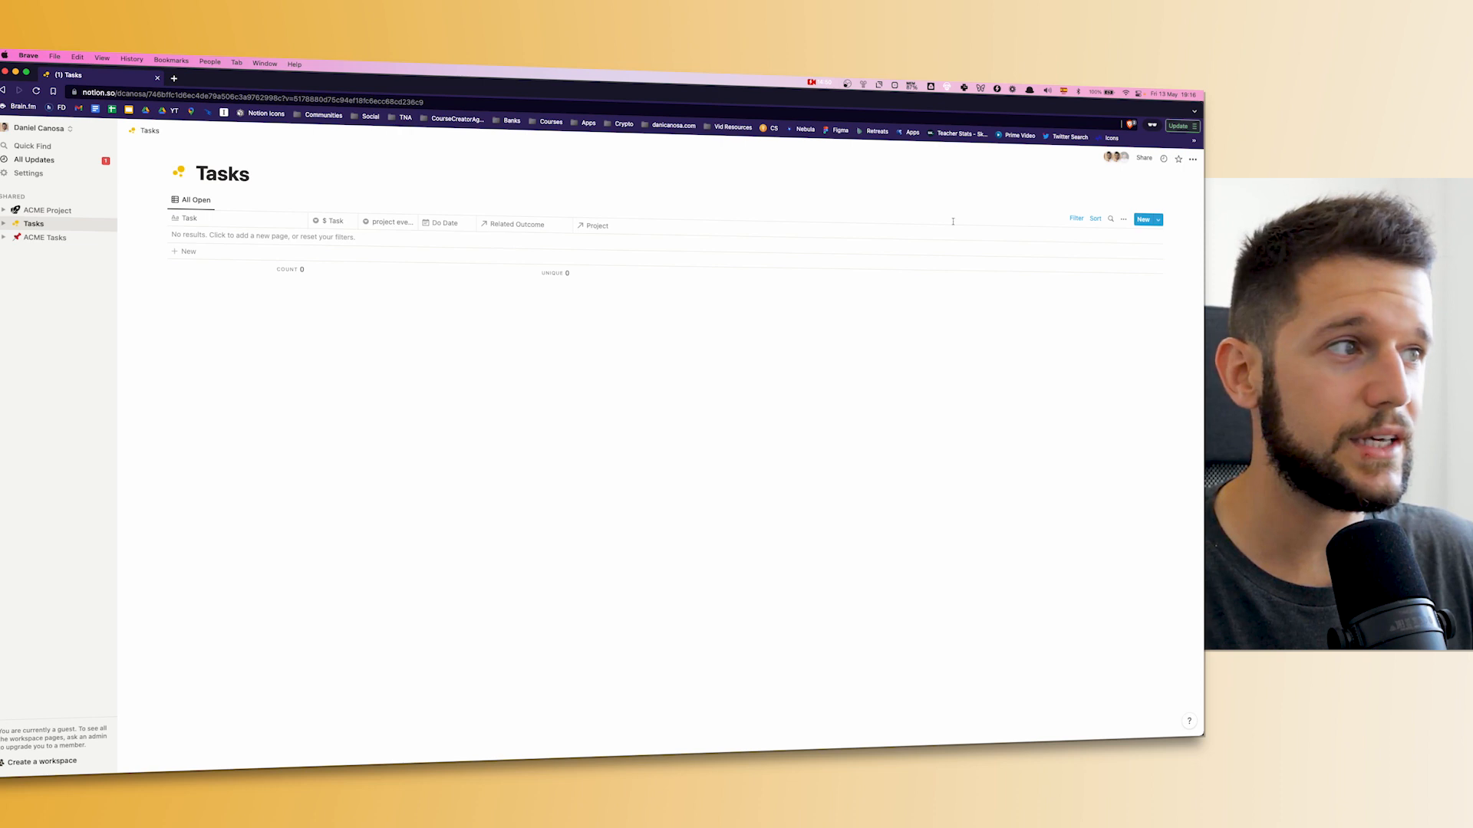
Check Filter on the guest's empty Tasks view, then go back to the ACME Project page
left_click(1075, 218)
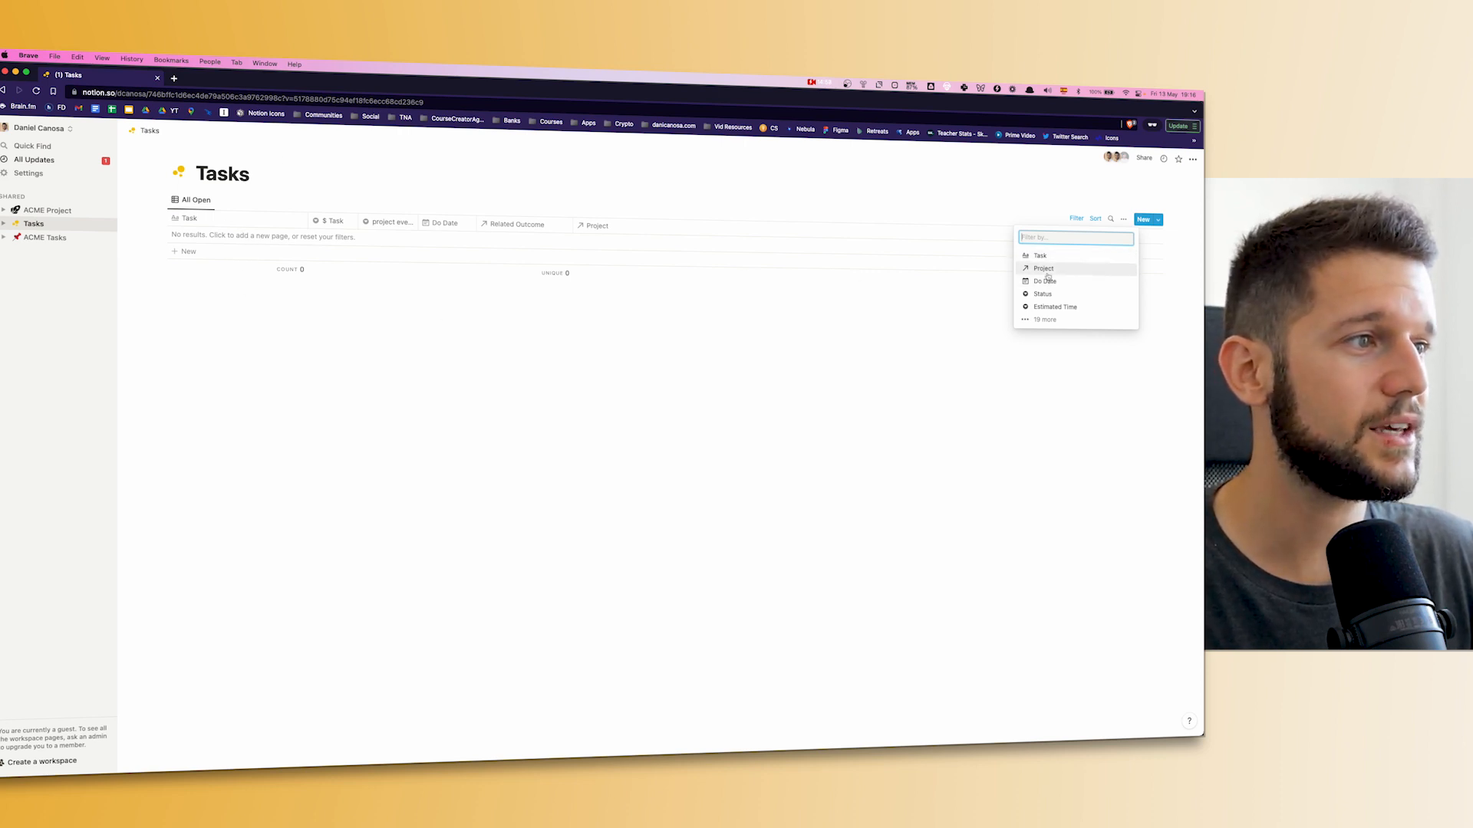
left_click(1077, 218)
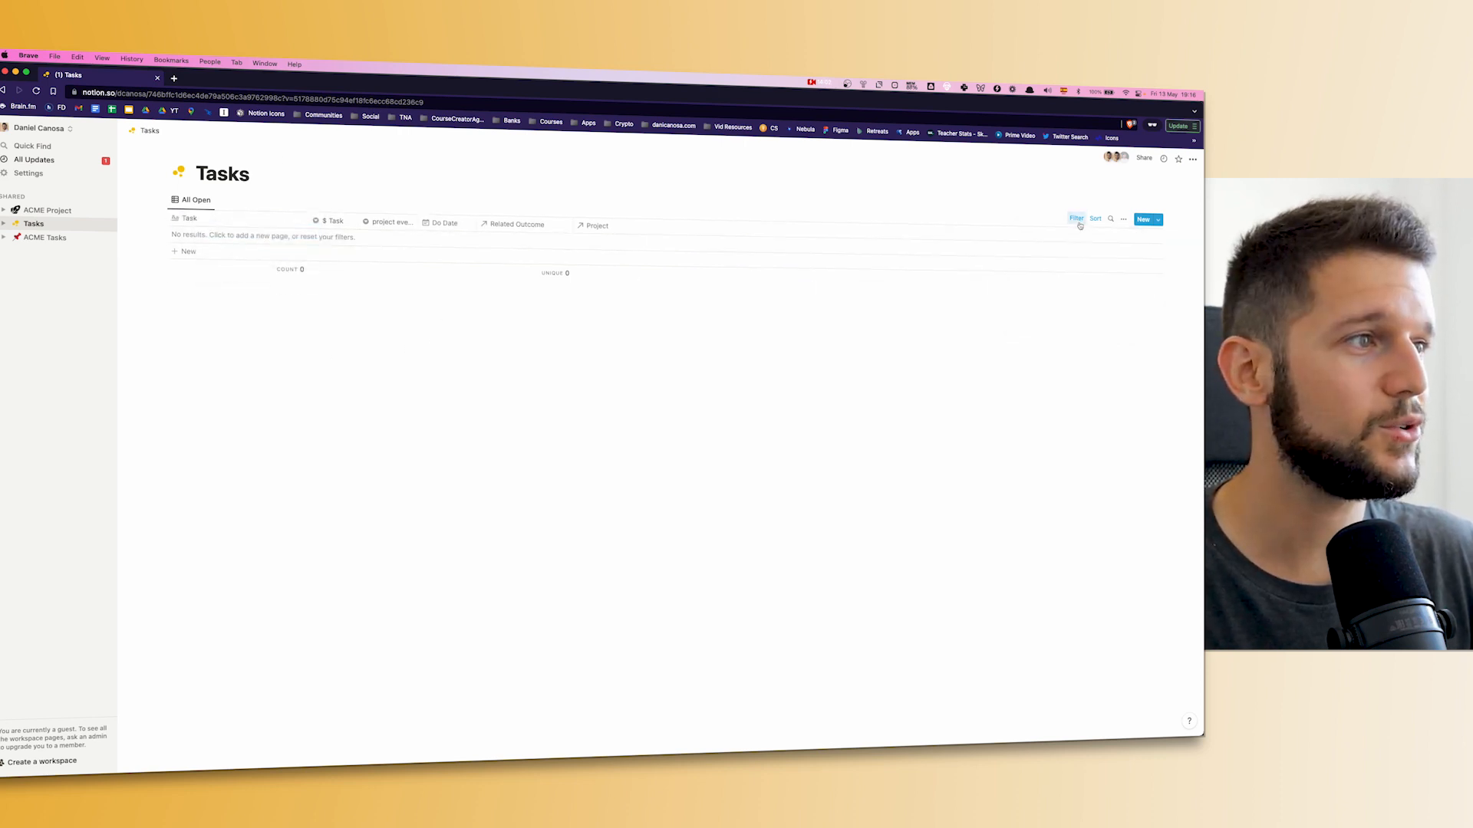
left_click(48, 211)
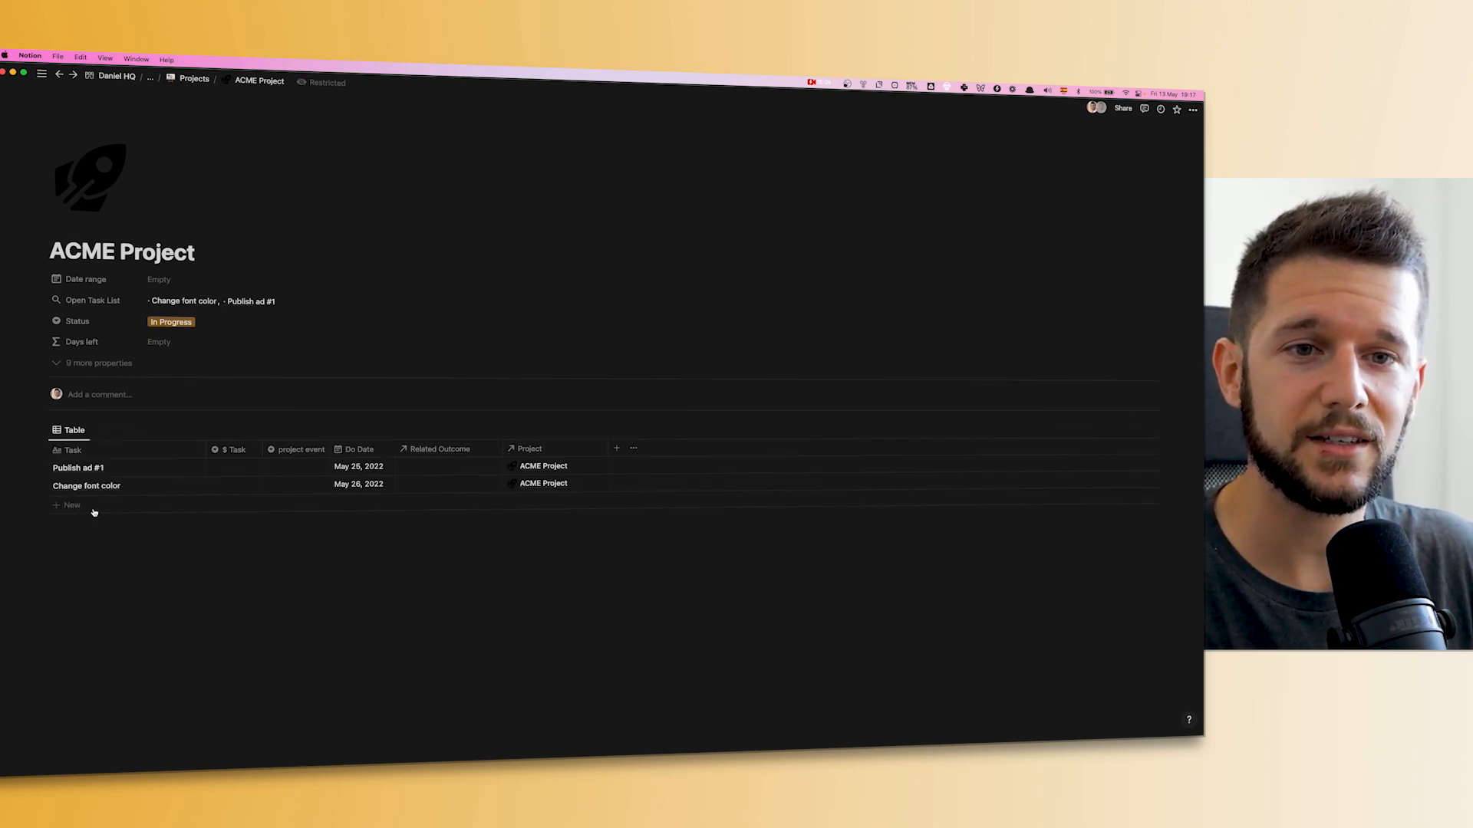
Rename the project page's linked task view from Table to 'ACME Project'
left_click(74, 429)
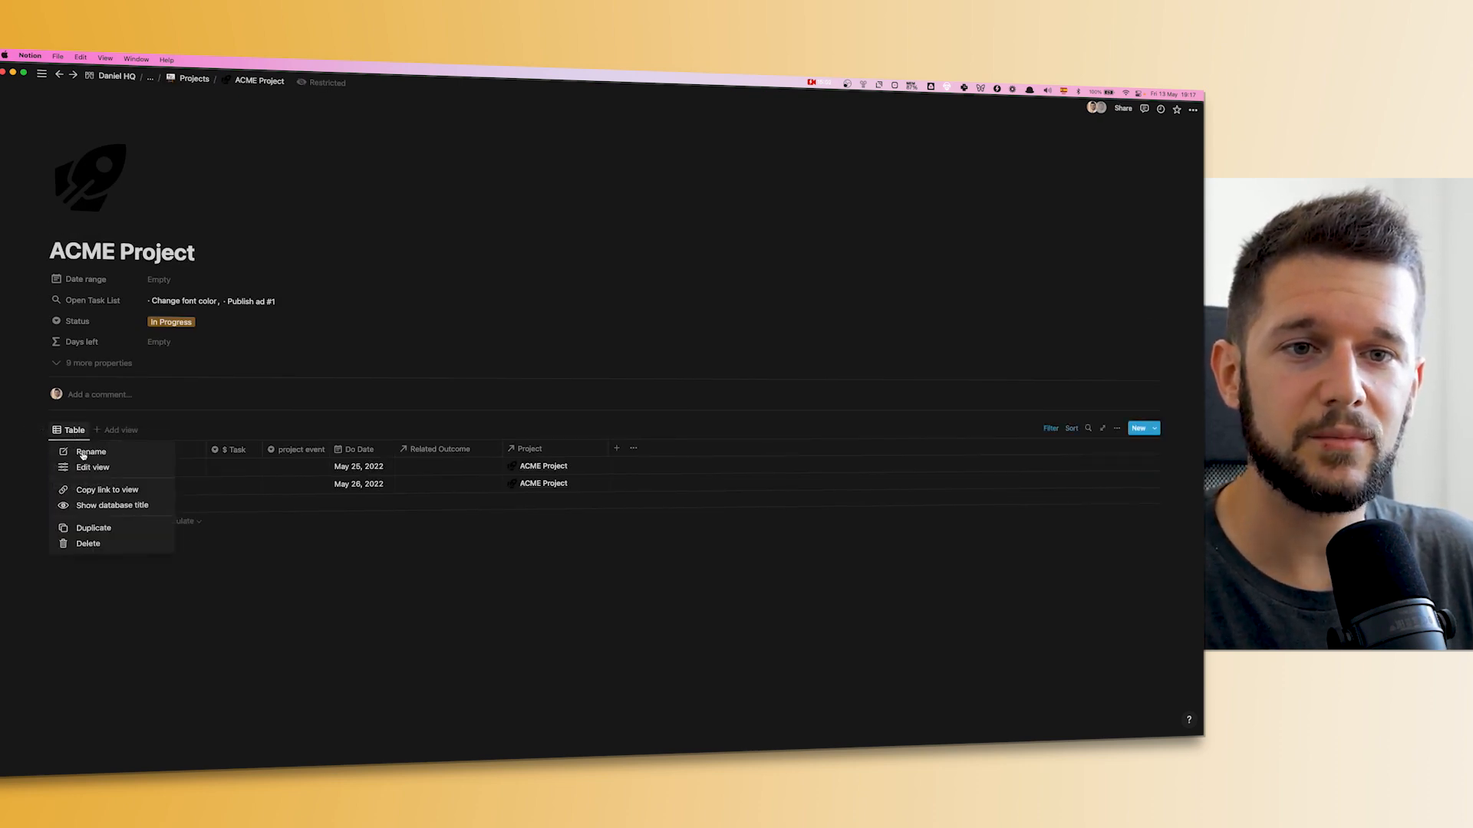
left_click(90, 451)
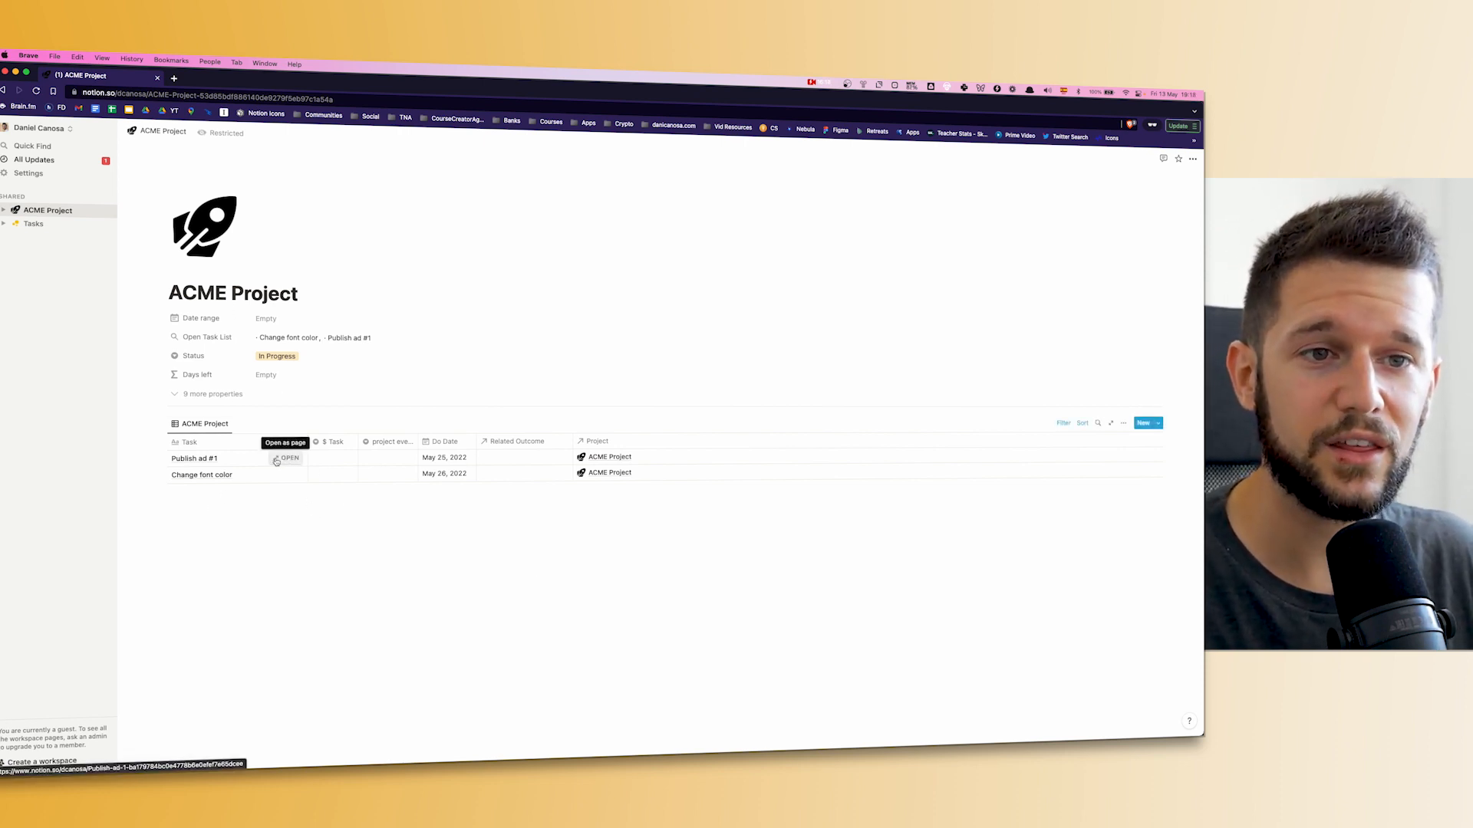
left_click(287, 458)
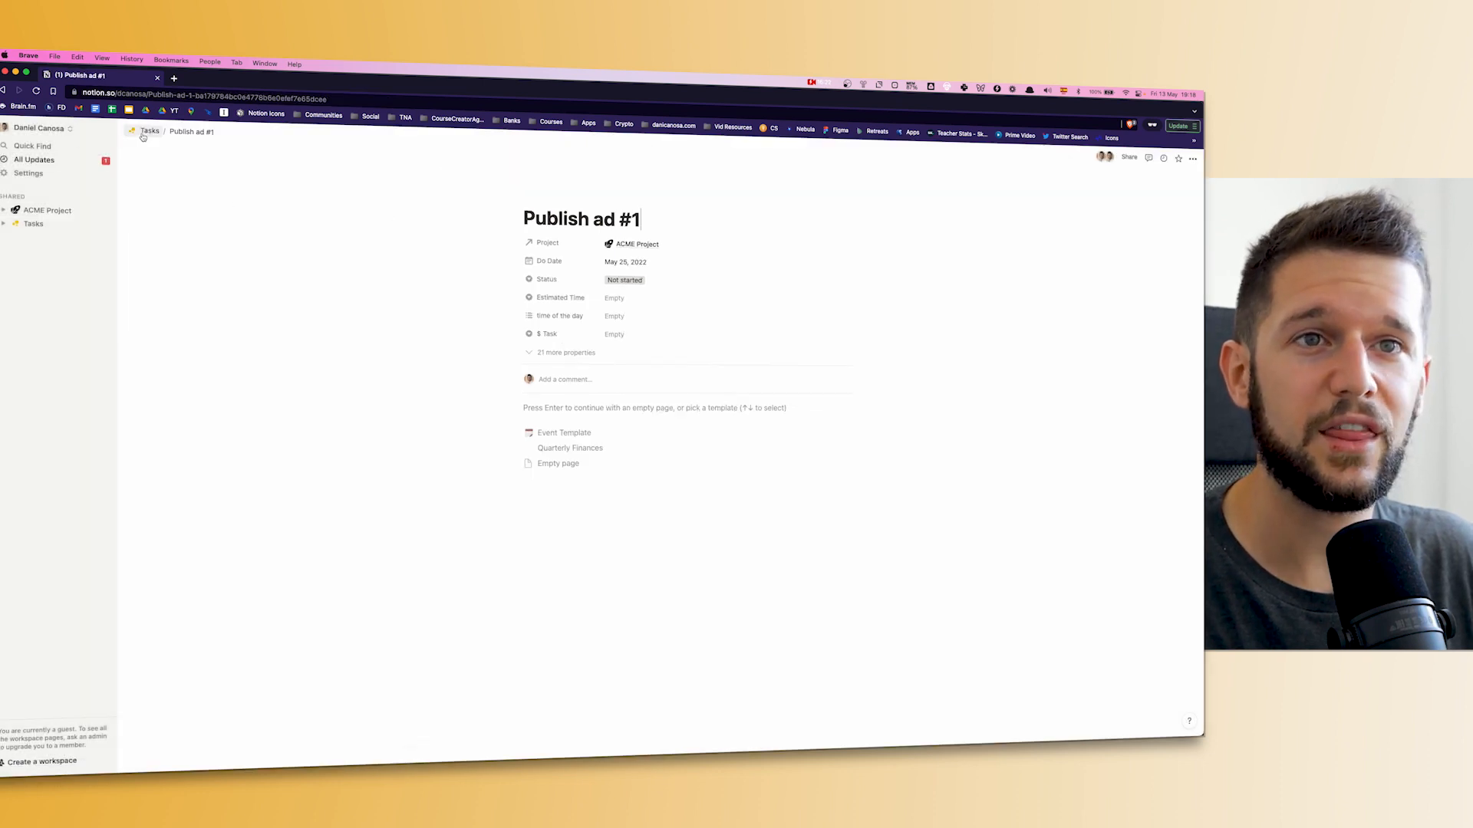
left_click(149, 130)
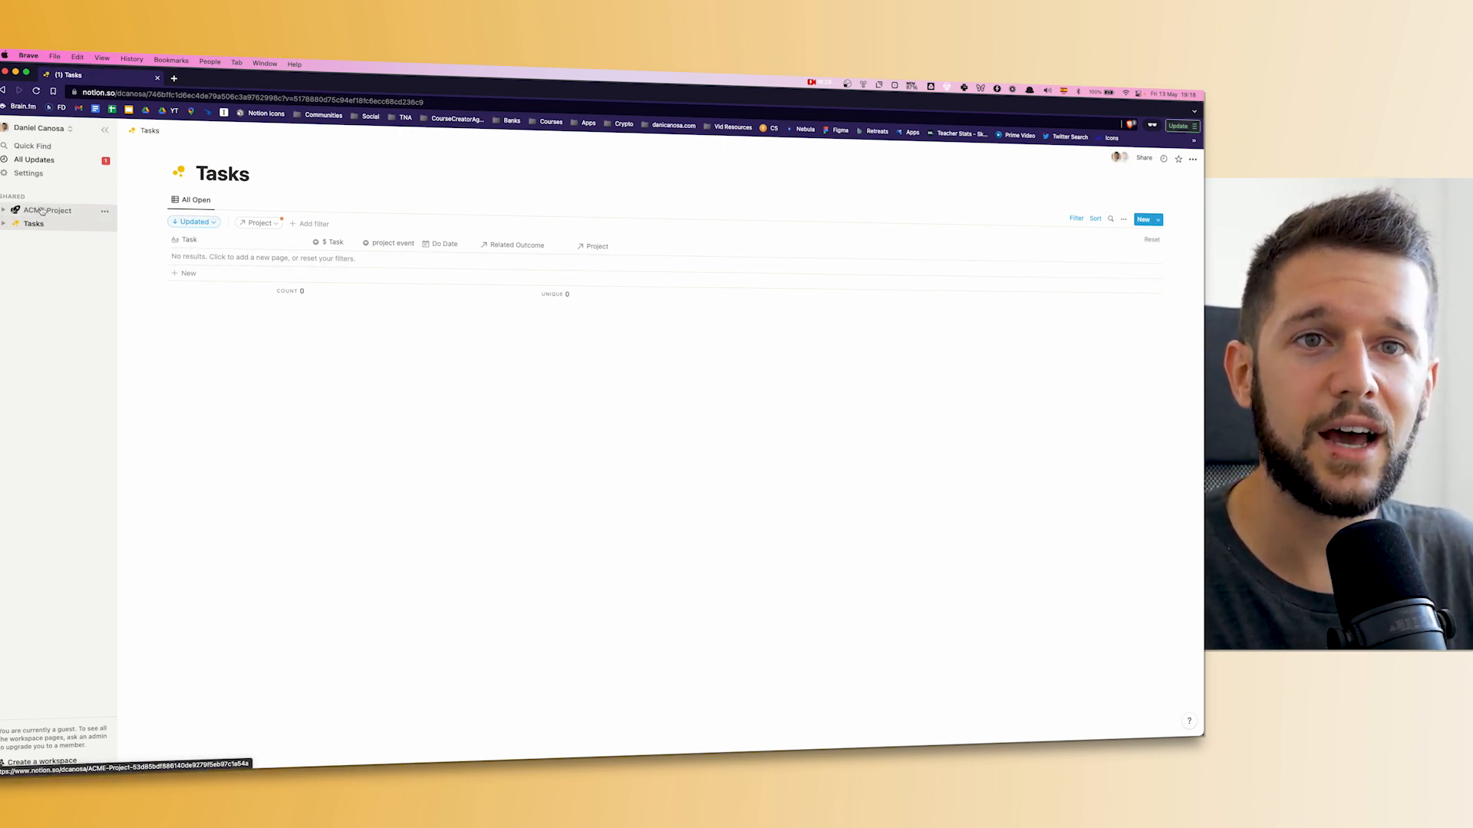
left_click(48, 210)
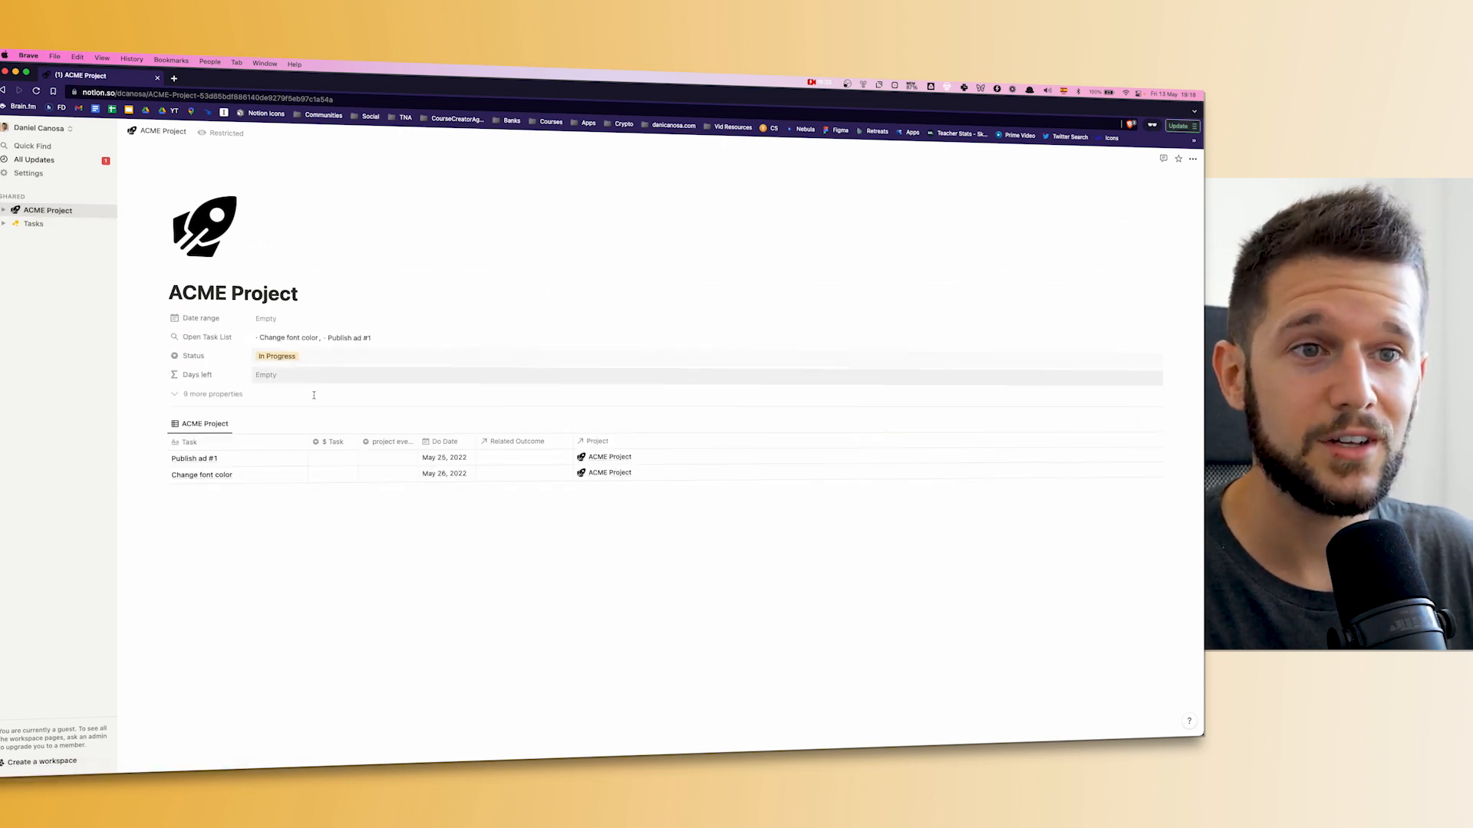